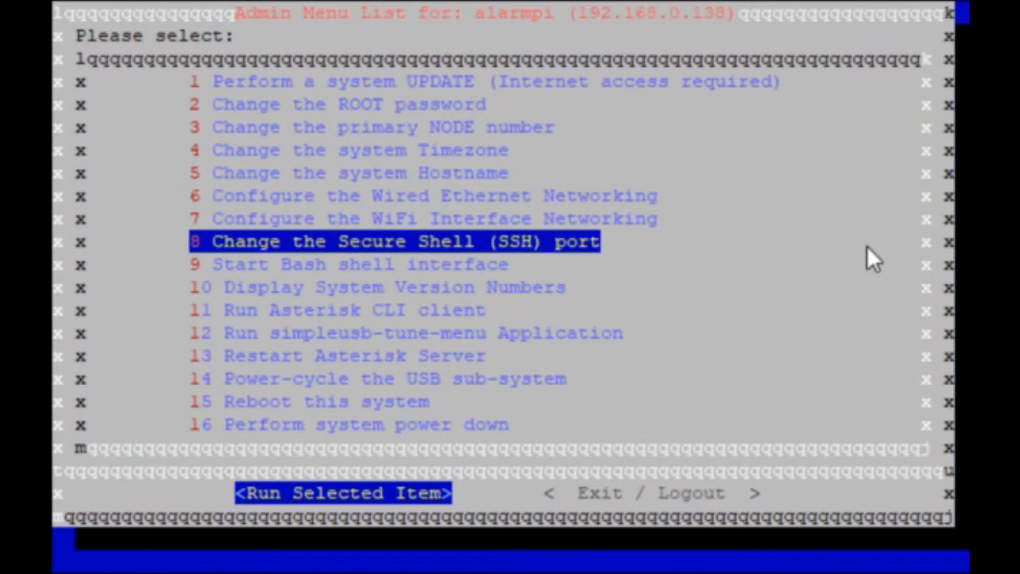
Step: Select item 9 'Start Bash shell interface' in the admin menu to get a root shell
key(Down)
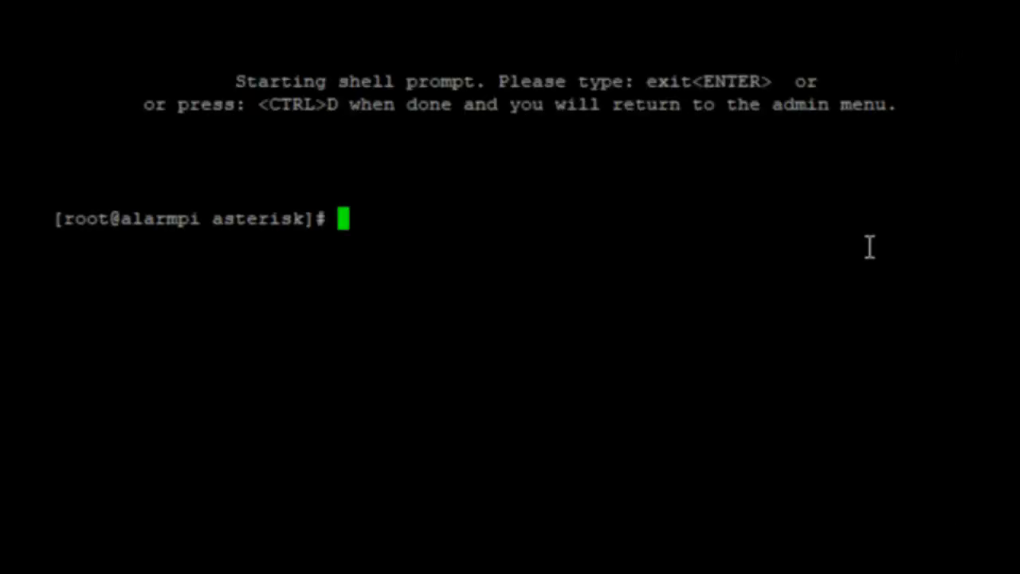
mouse_move(895, 249)
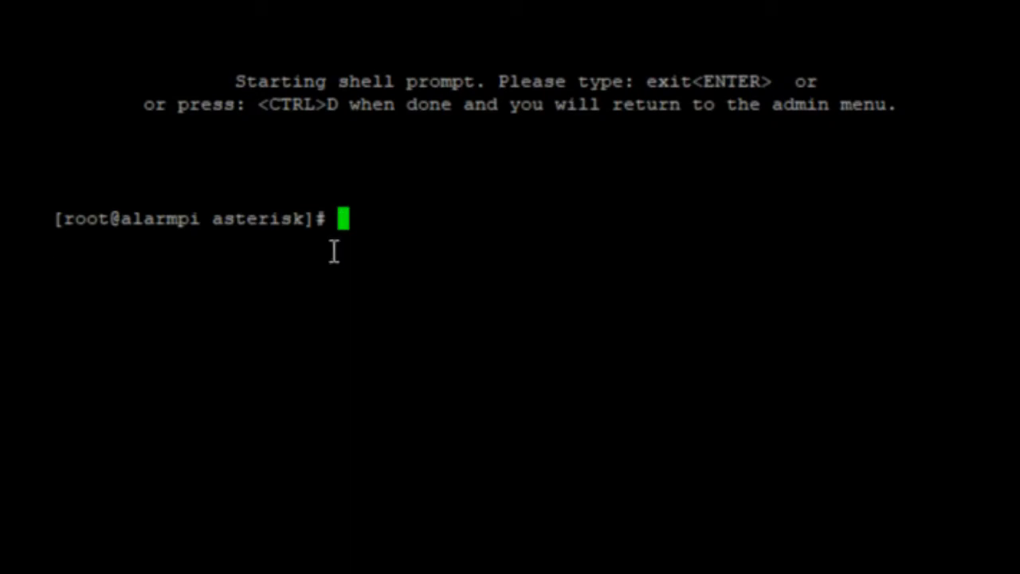
mouse_move(360, 218)
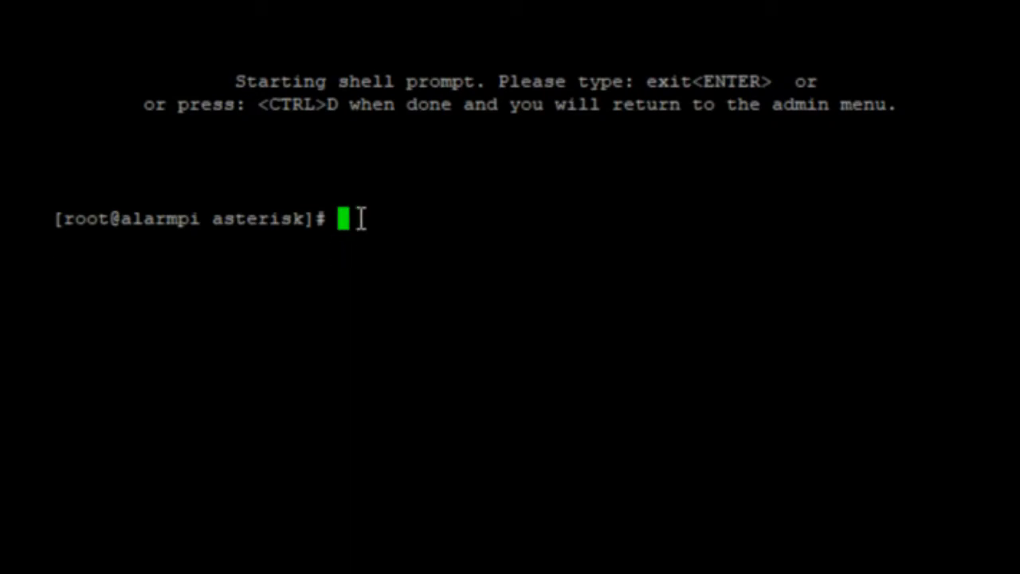
Step: Run 'pacman -Syu hamvoip-dosprogs', answer Y and let the hamvoip packages install
text(pacman -Syu hamvoip-dosprogs)
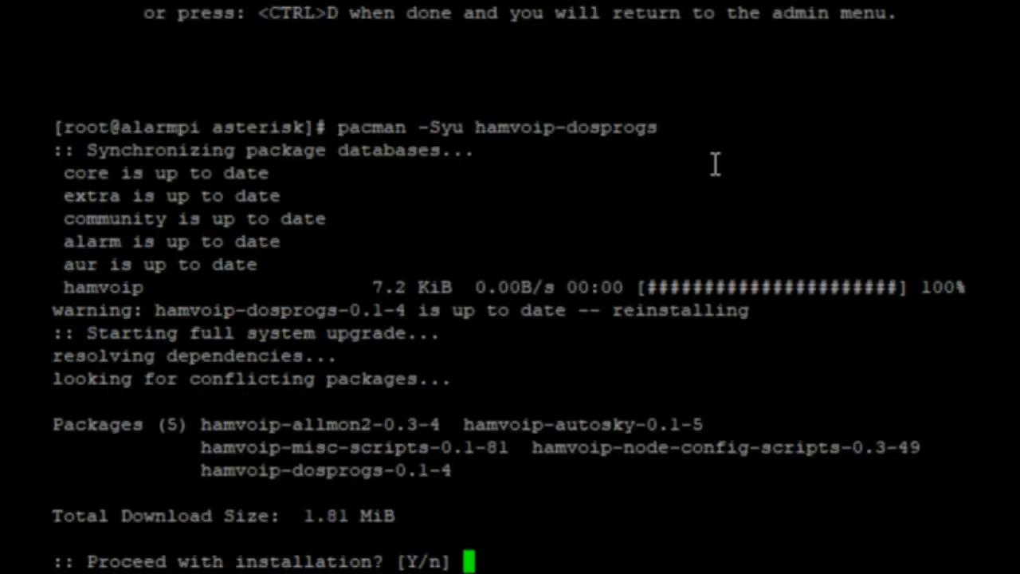
text(Y)
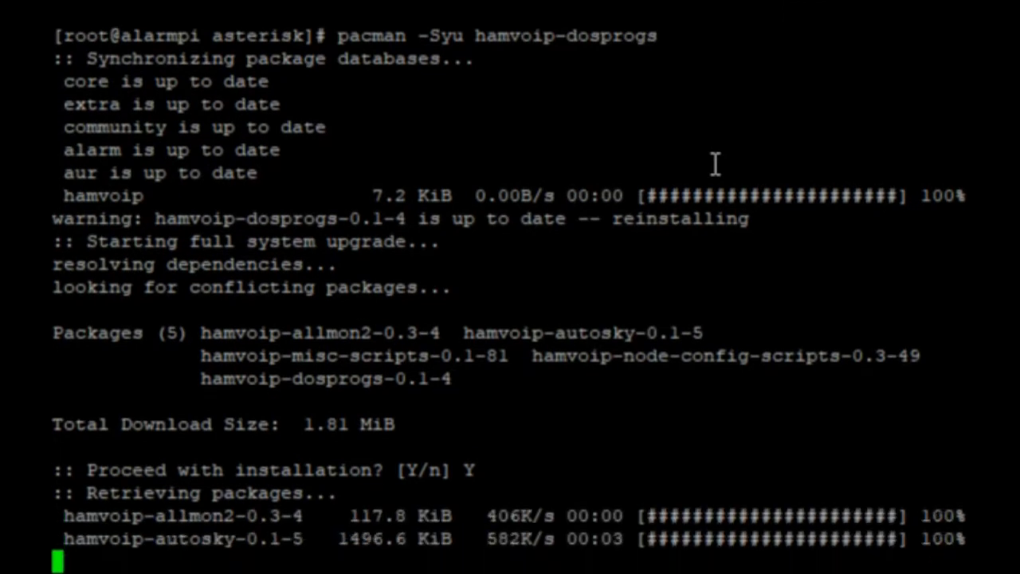
scroll(down, 3)
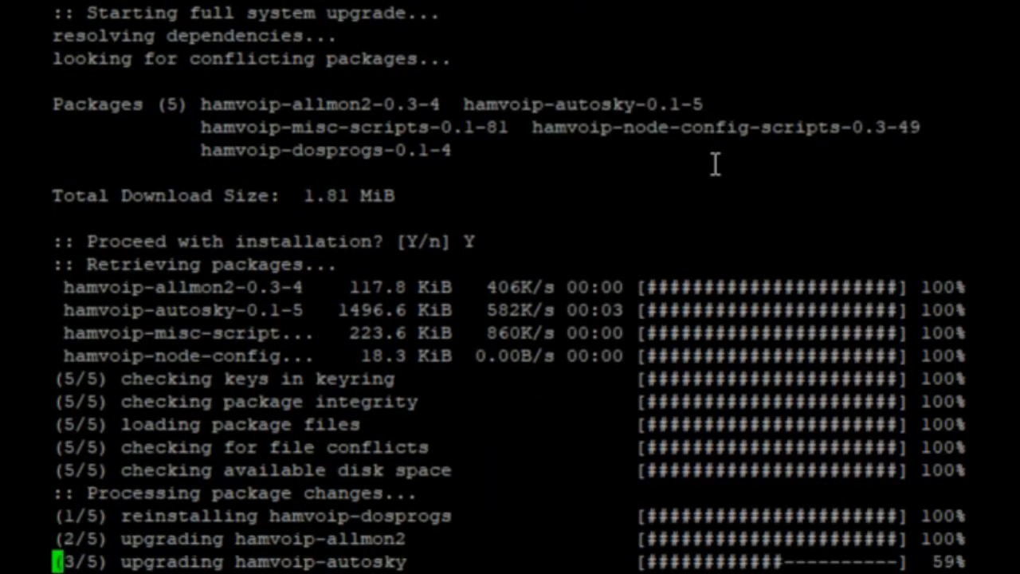
scroll(down, 3)
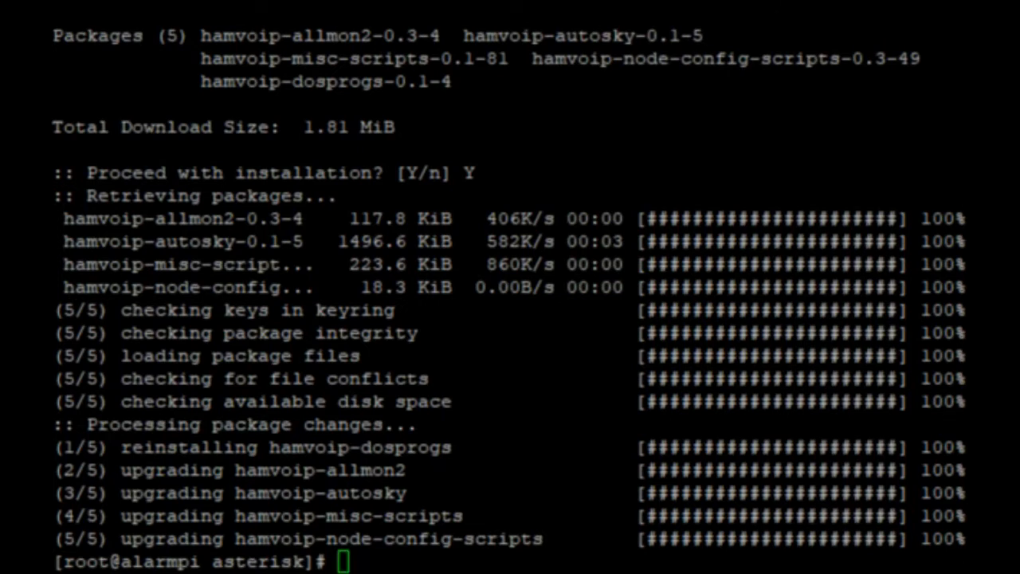
mouse_move(589, 555)
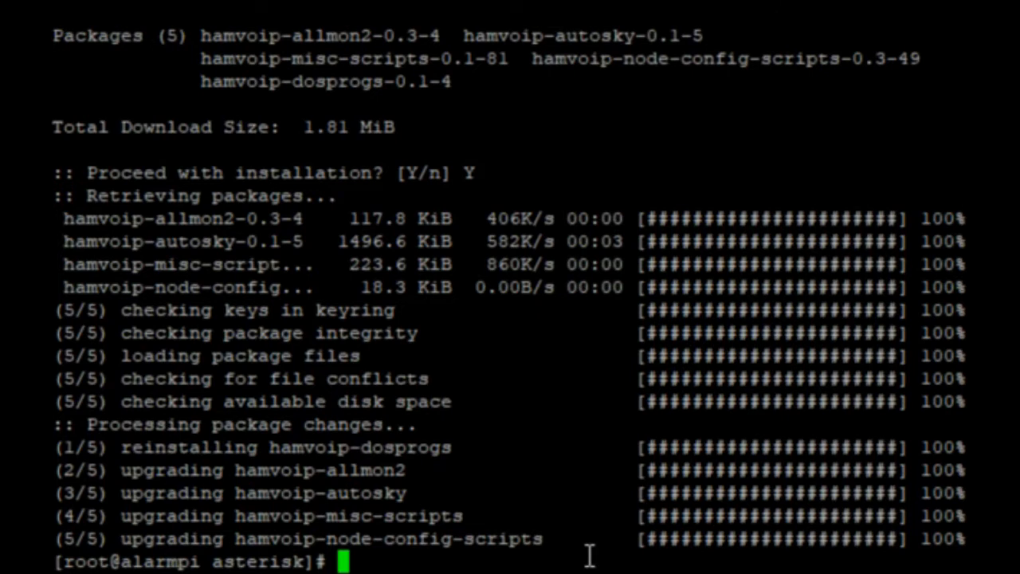
Step: Append 'X11Forwarding yes' and 'X11UseLocalhost no' to /etc/ssh/sshd_config and restart sshd
text(echo "X11Forwarding yes" >> /etc/ssh/sshd_config)
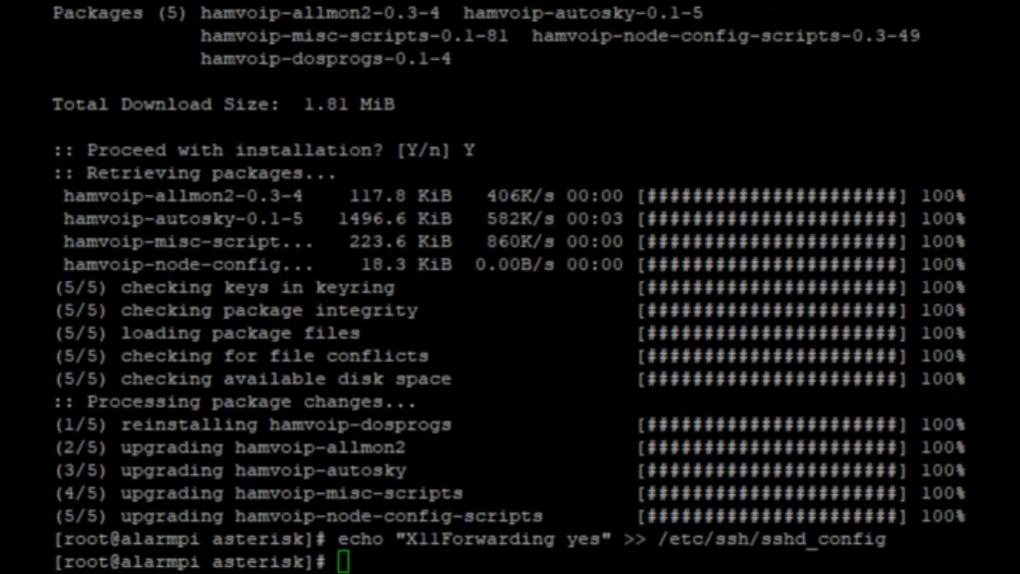
text(echo "X11UseLocalhost no" >> /etc/ssh/sshd_config)
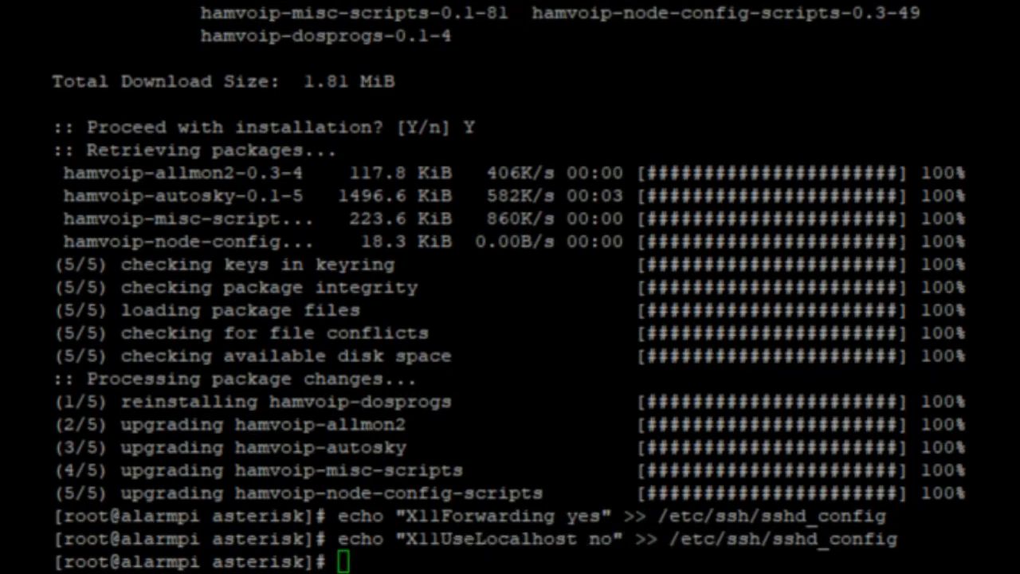
text(systemctl restart sshd)
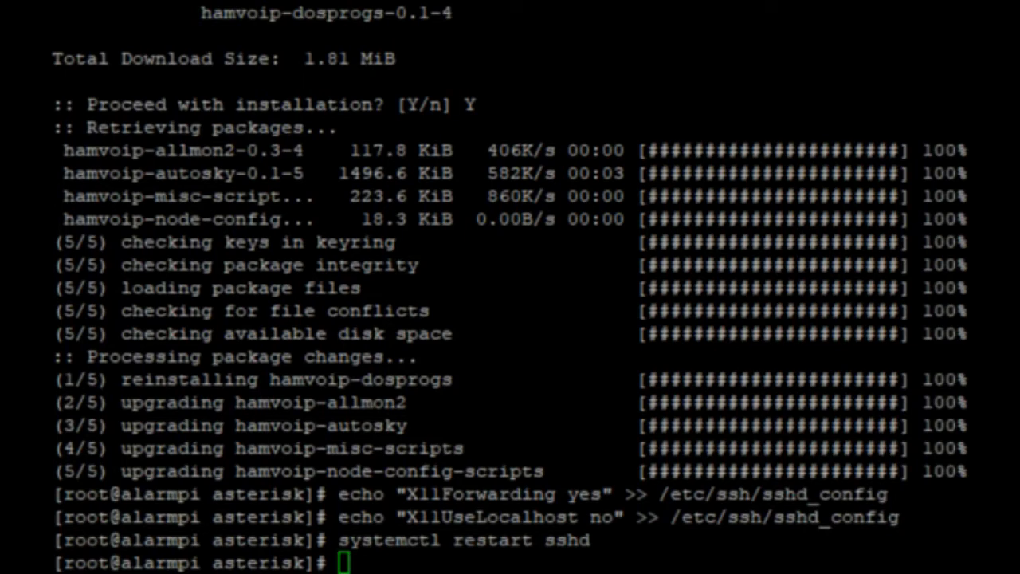
mouse_move(465, 561)
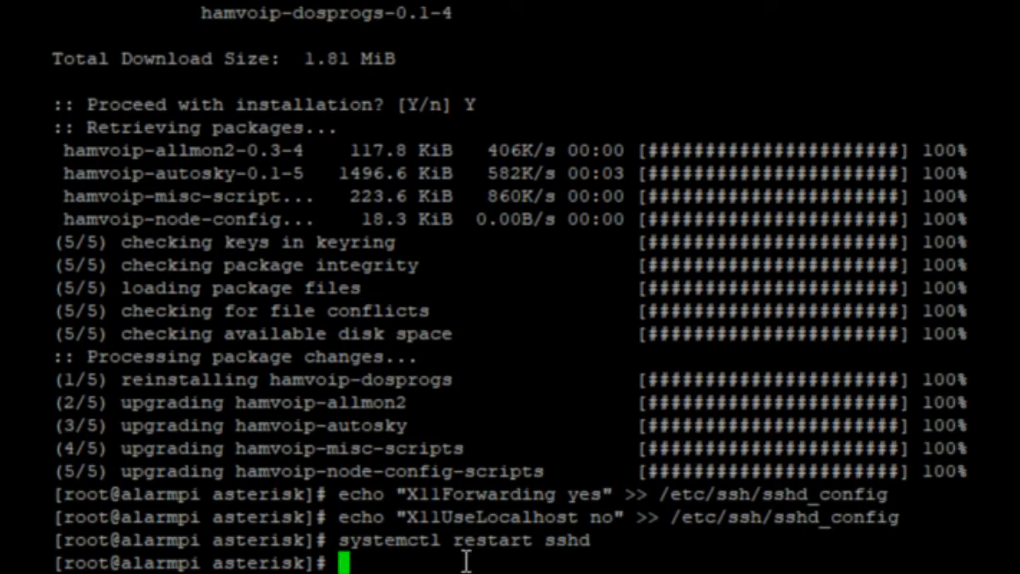
mouse_move(478, 561)
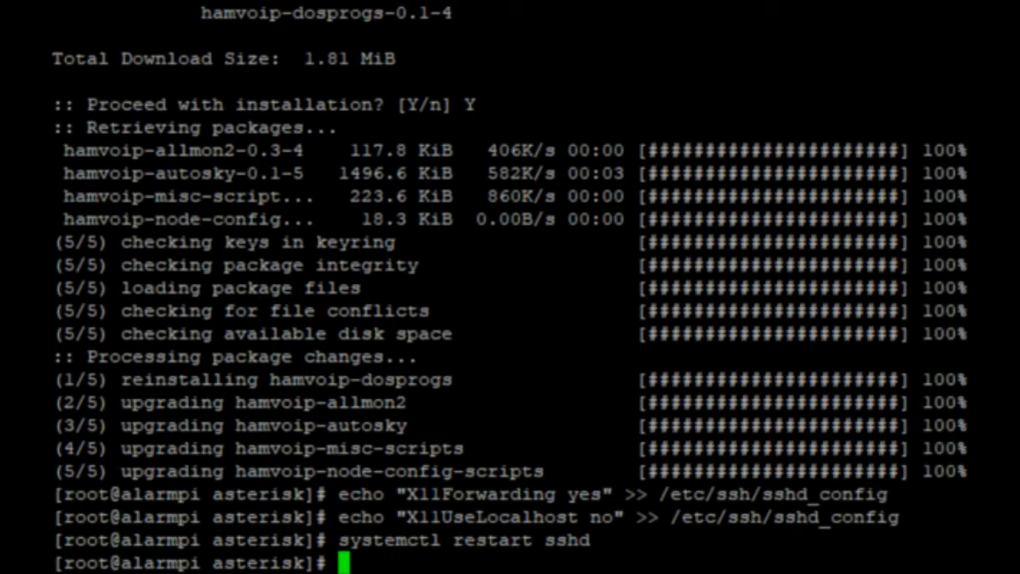
mouse_move(686, 497)
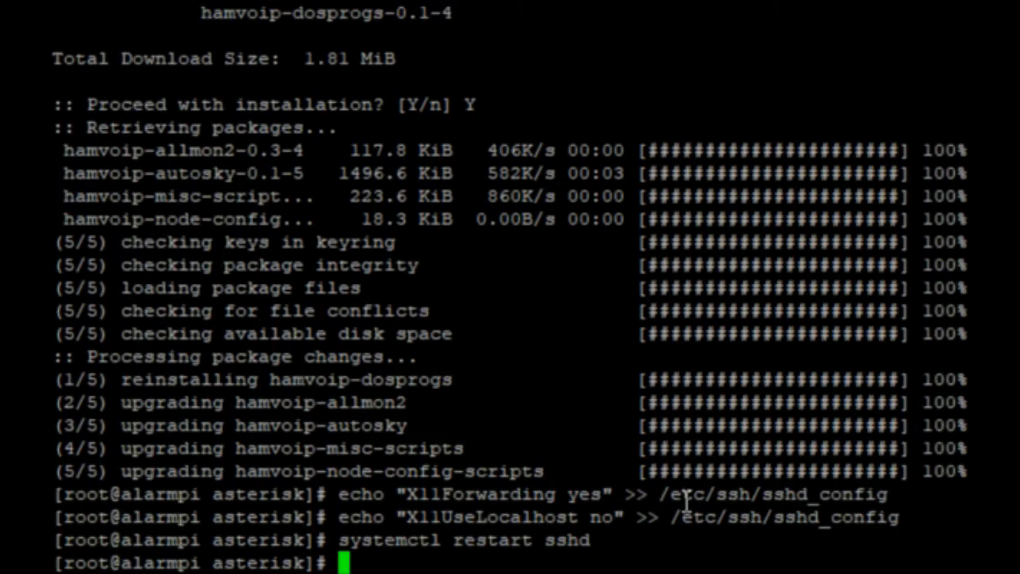
mouse_move(685, 498)
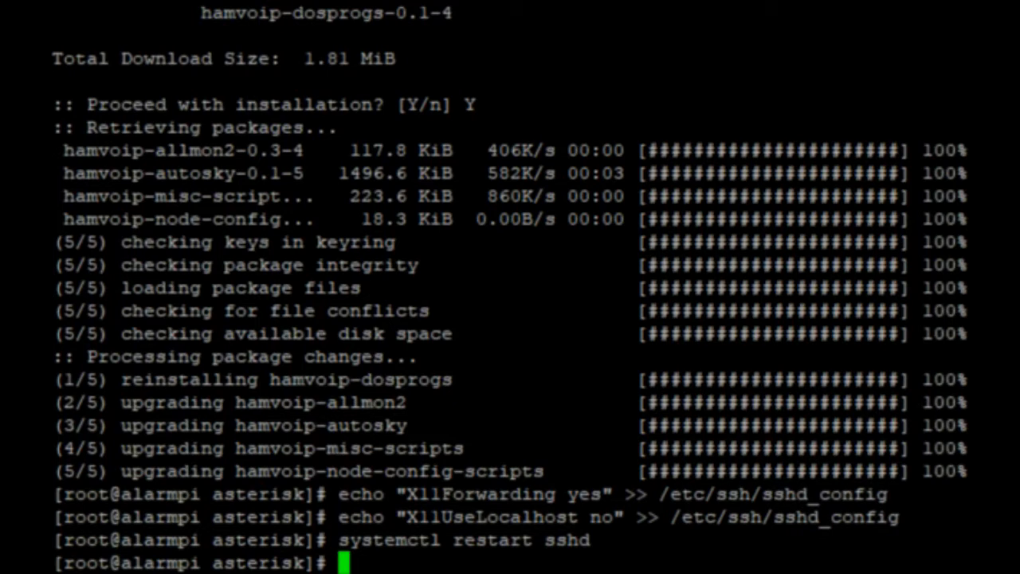
Step: Run dmesg to confirm the FTDI USB serial converter is attached as ttyUSB0
text(dm)
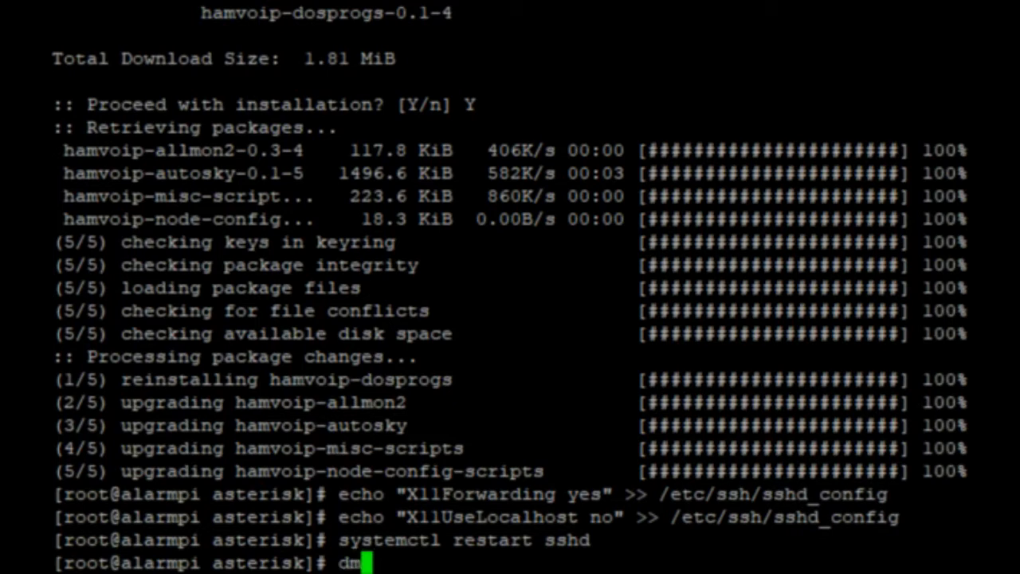
text(esg)
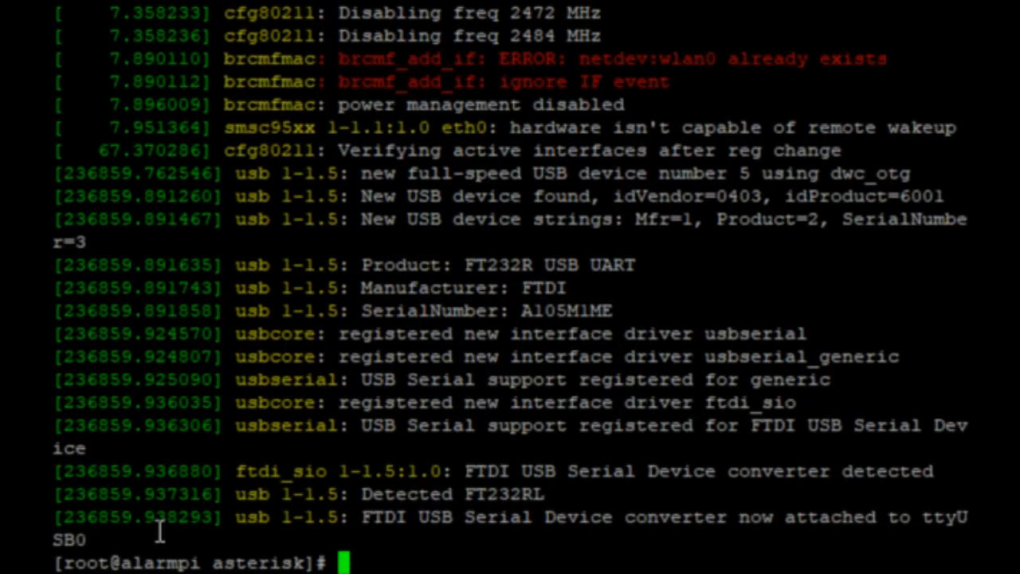
mouse_move(220, 523)
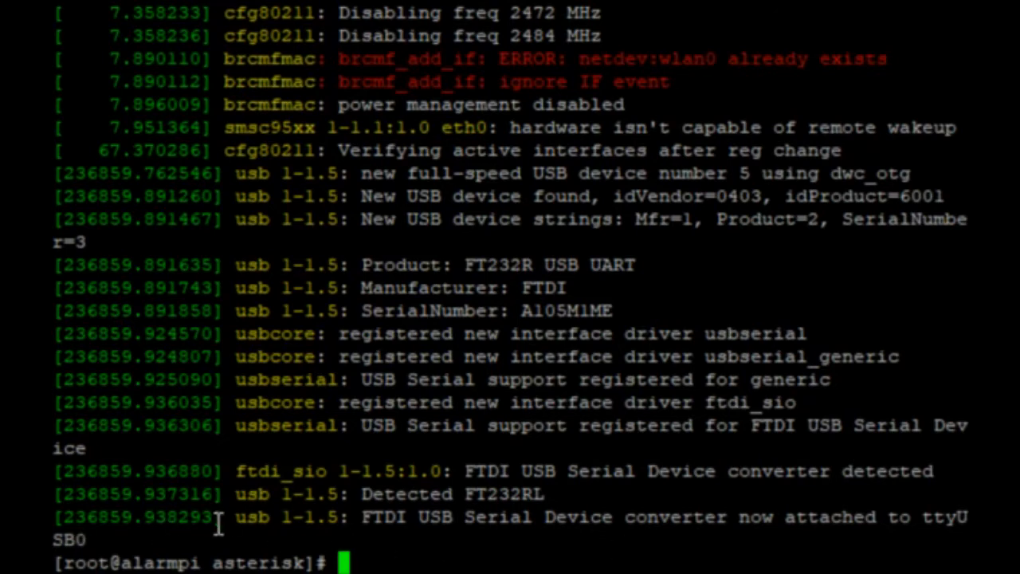
mouse_move(470, 478)
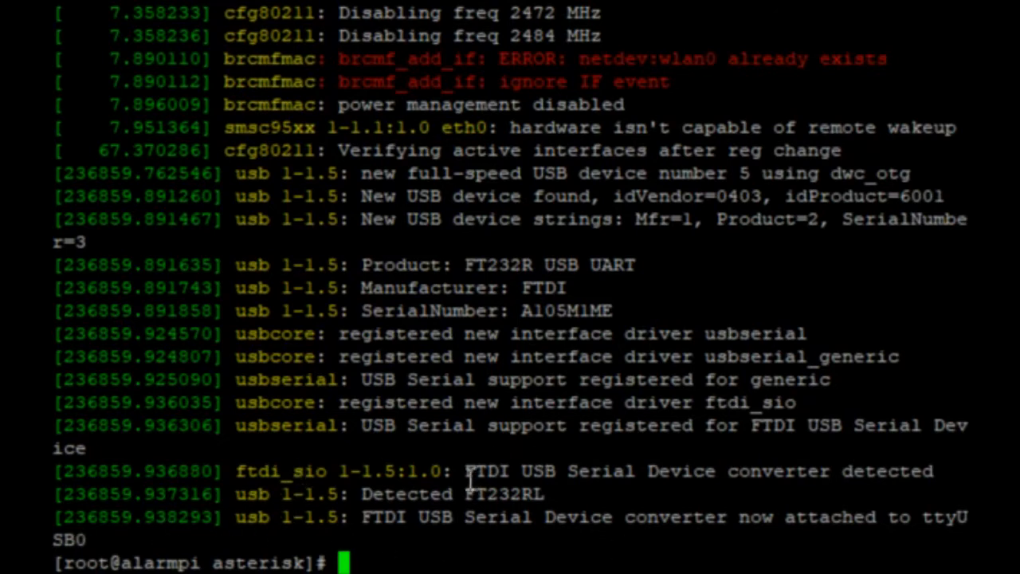
mouse_move(908, 462)
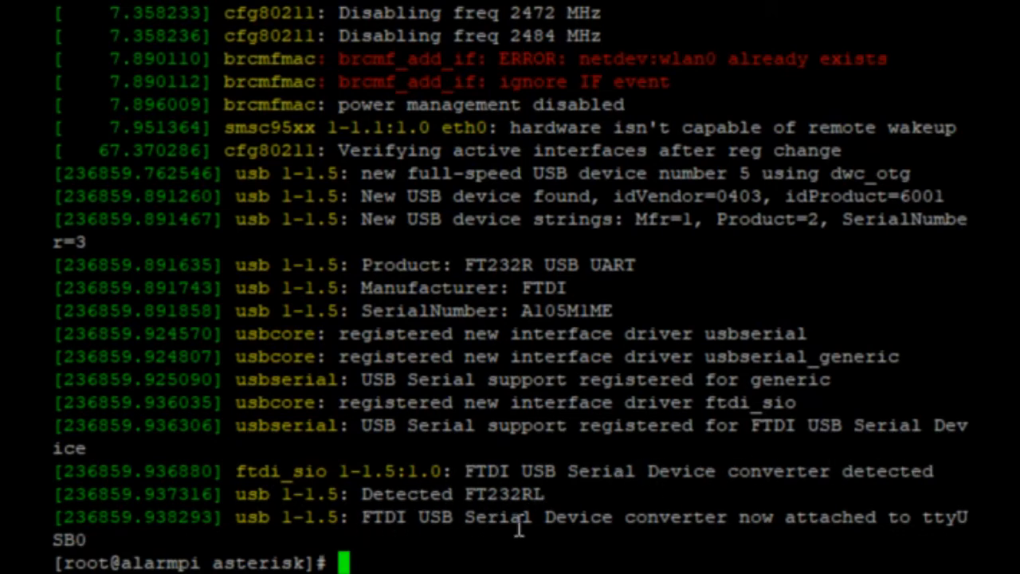
mouse_move(956, 518)
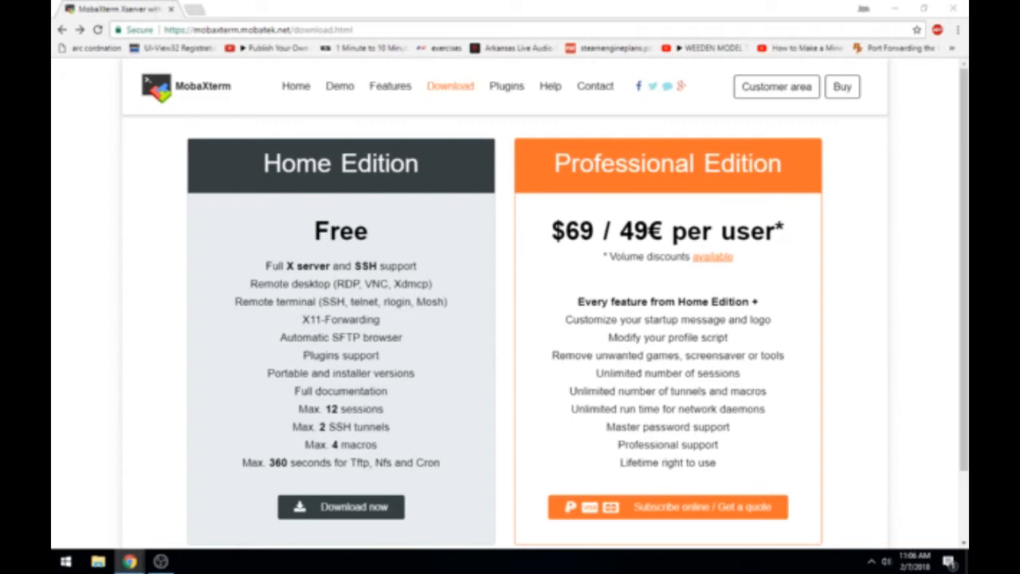
mouse_move(449, 539)
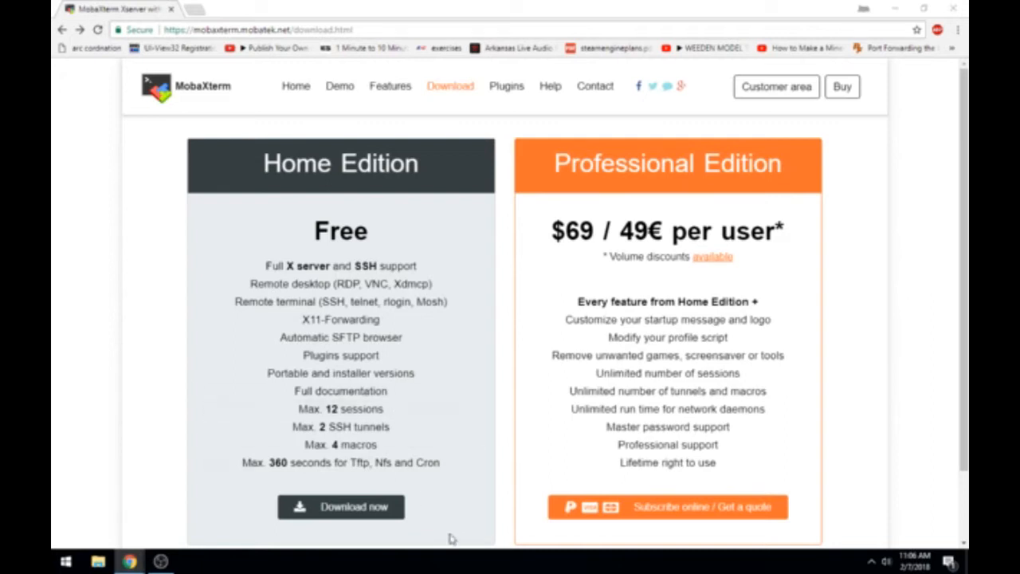
Step: Download the MobaXterm Home Edition v10.5 Installer edition zip from the download page
click(341, 507)
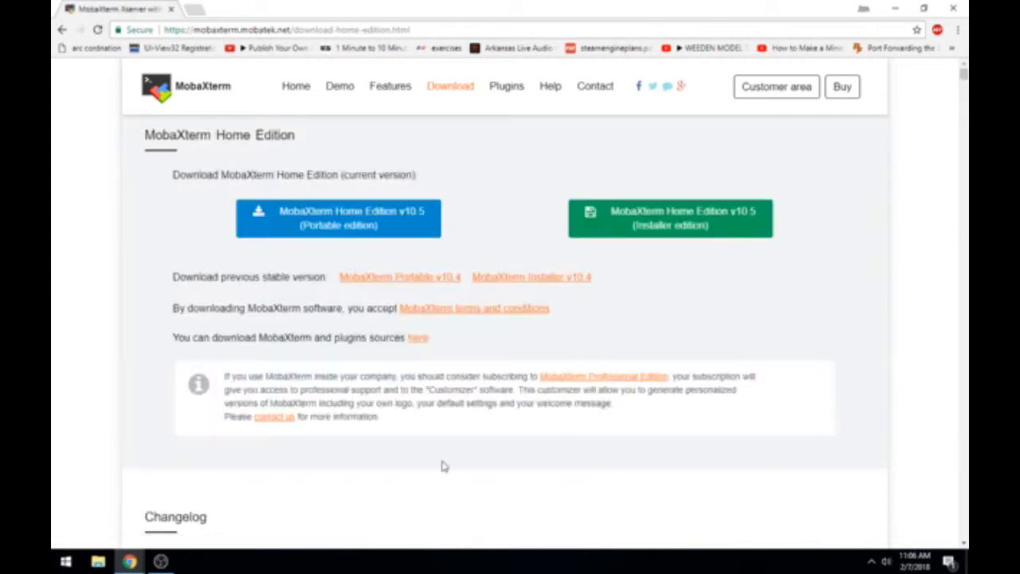
click(669, 216)
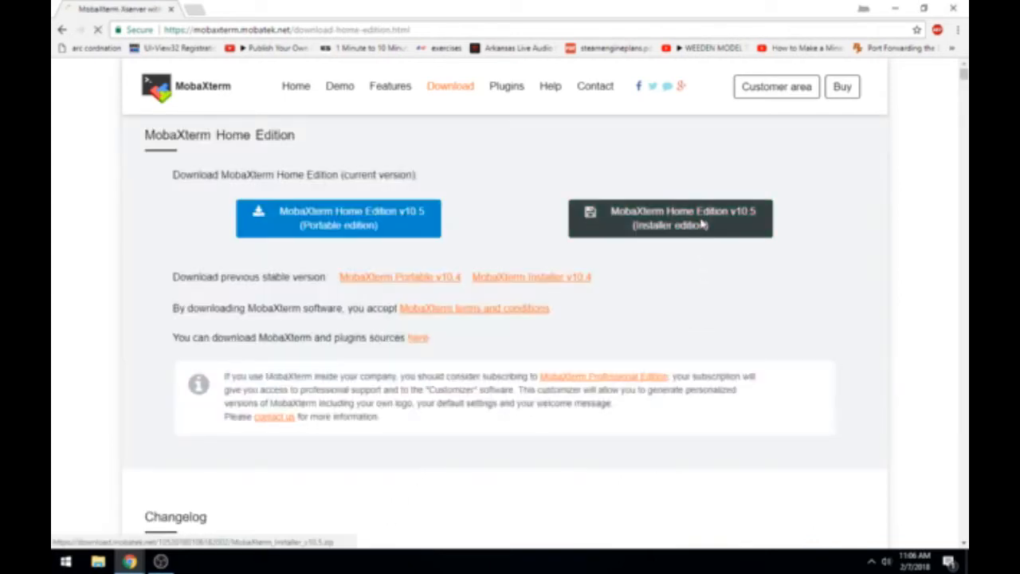
click(669, 216)
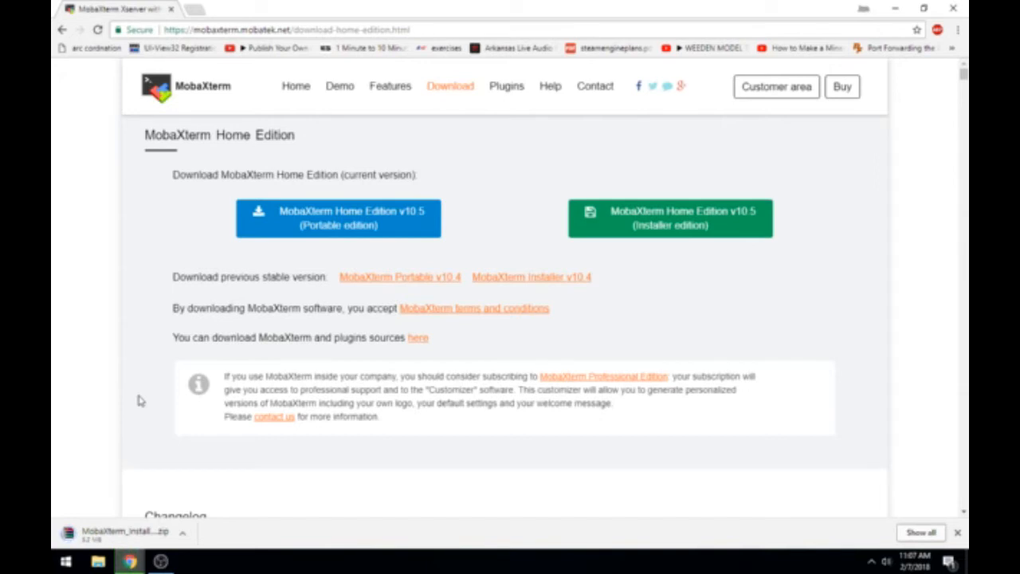
mouse_move(205, 462)
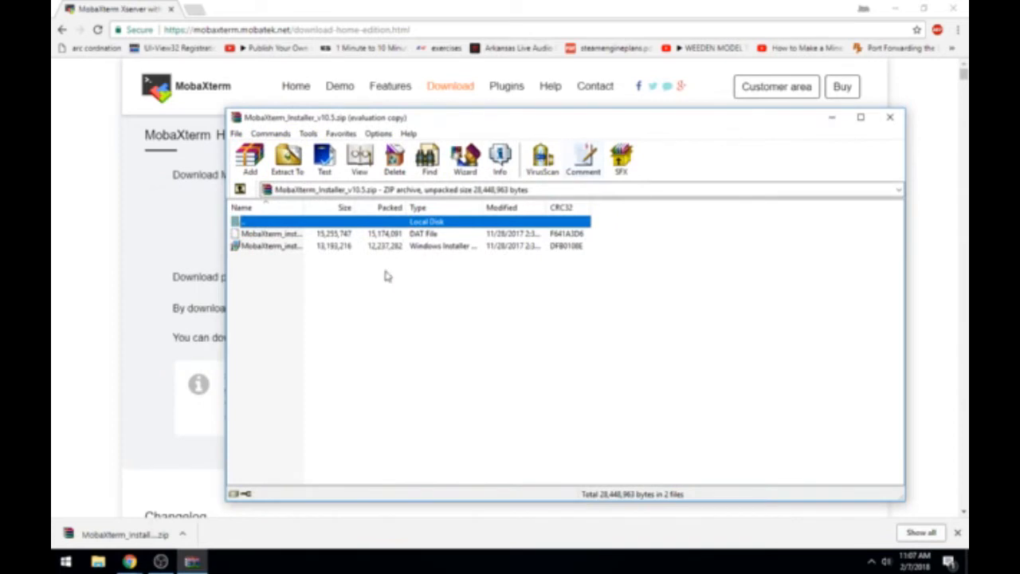
Step: Run the MobaXterm .msi installer, accept the license, finish setup and close WinRAR
double_click(270, 245)
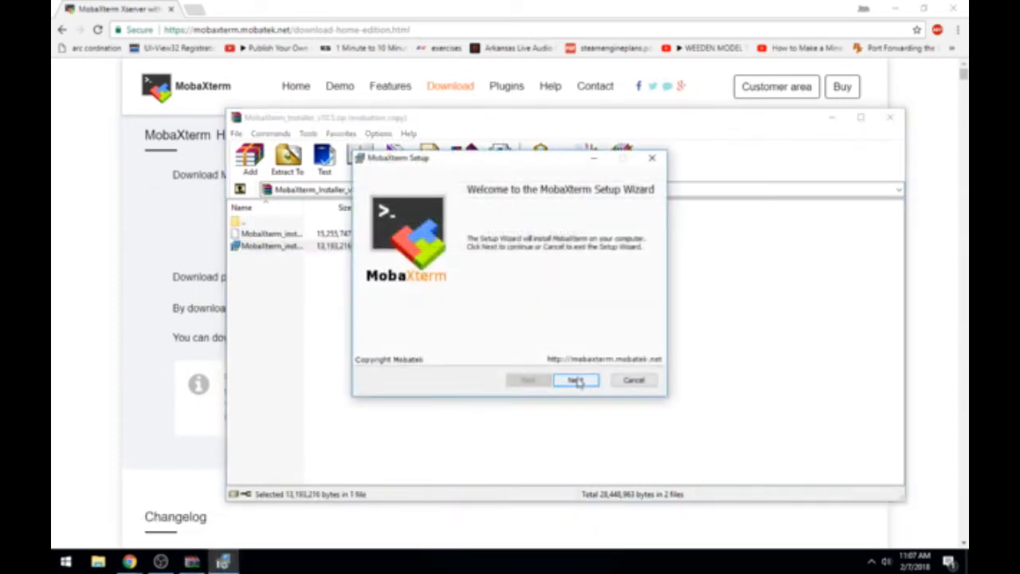
click(575, 379)
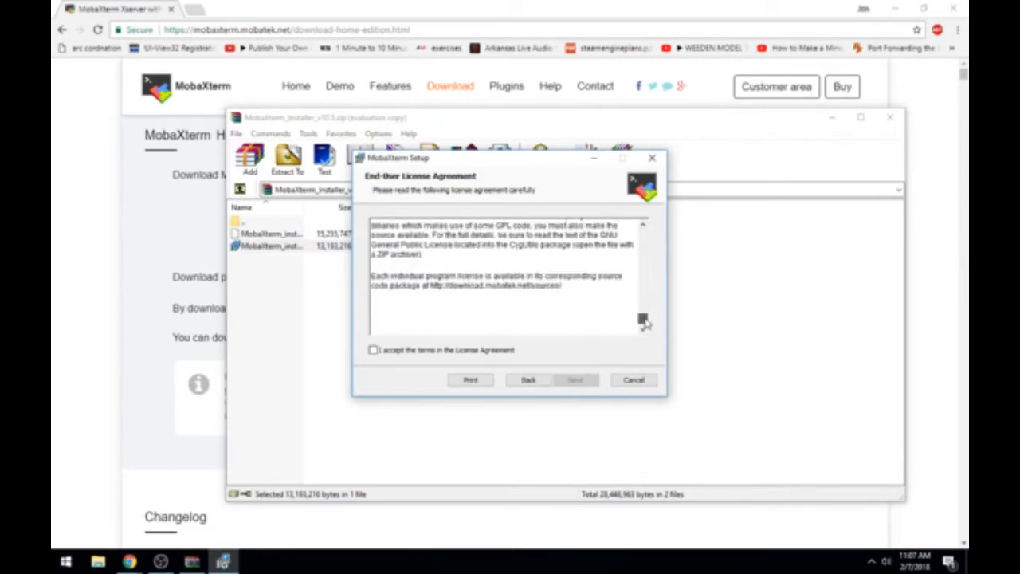
click(373, 349)
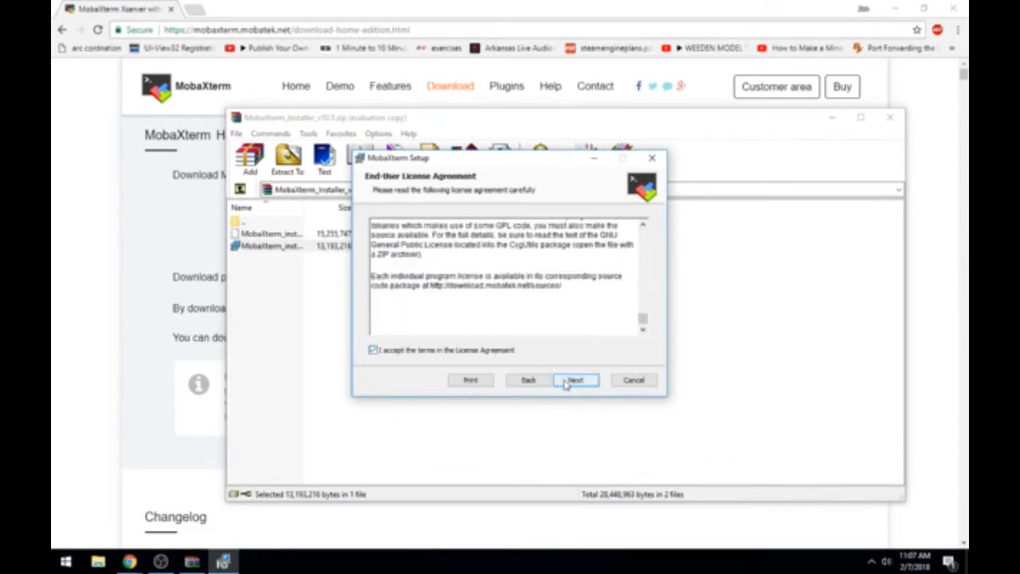
click(574, 379)
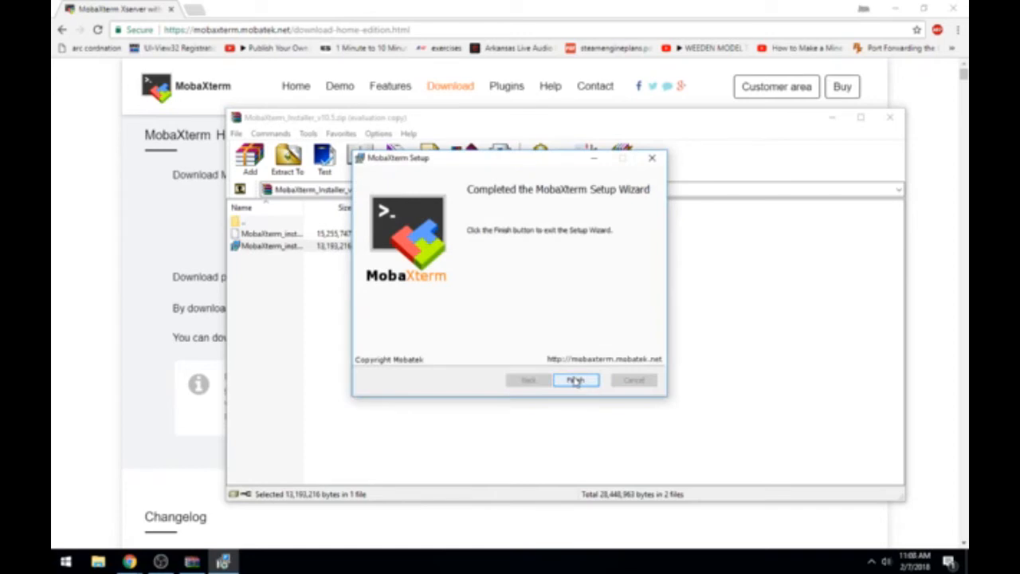
click(575, 379)
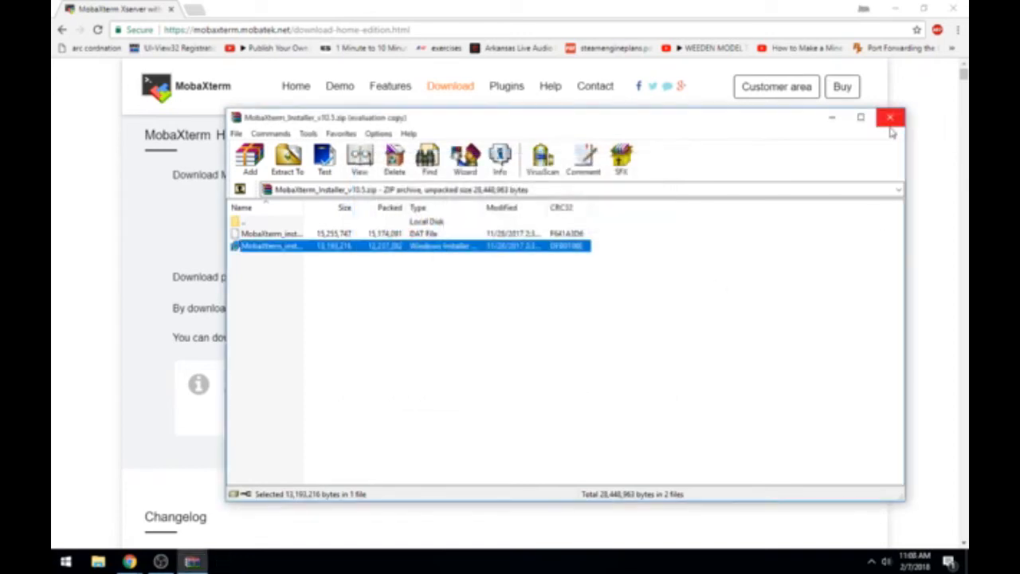
click(889, 118)
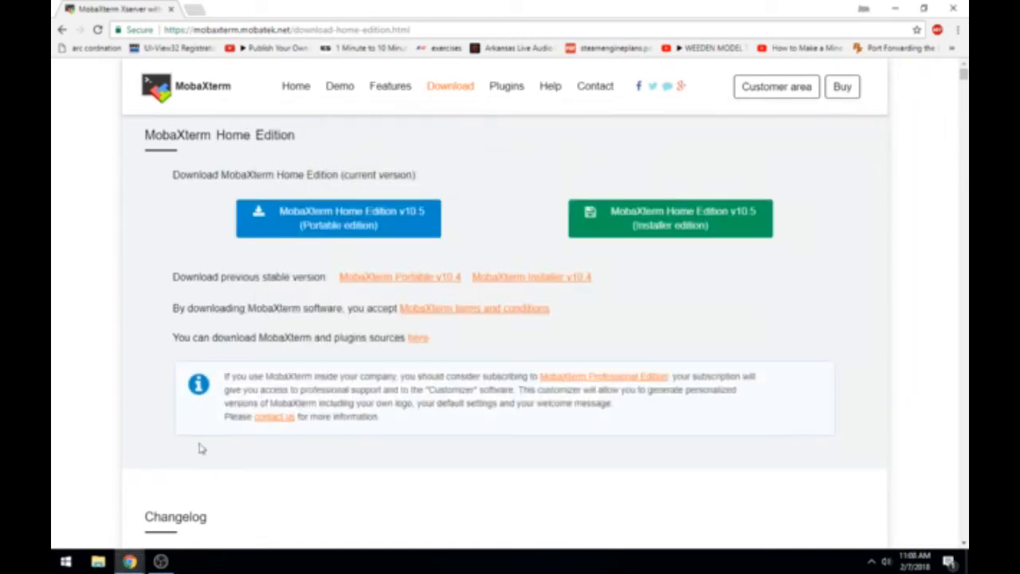
Step: Search the Start menu for 'moba' to find the installed MobaXterm app
click(65, 561)
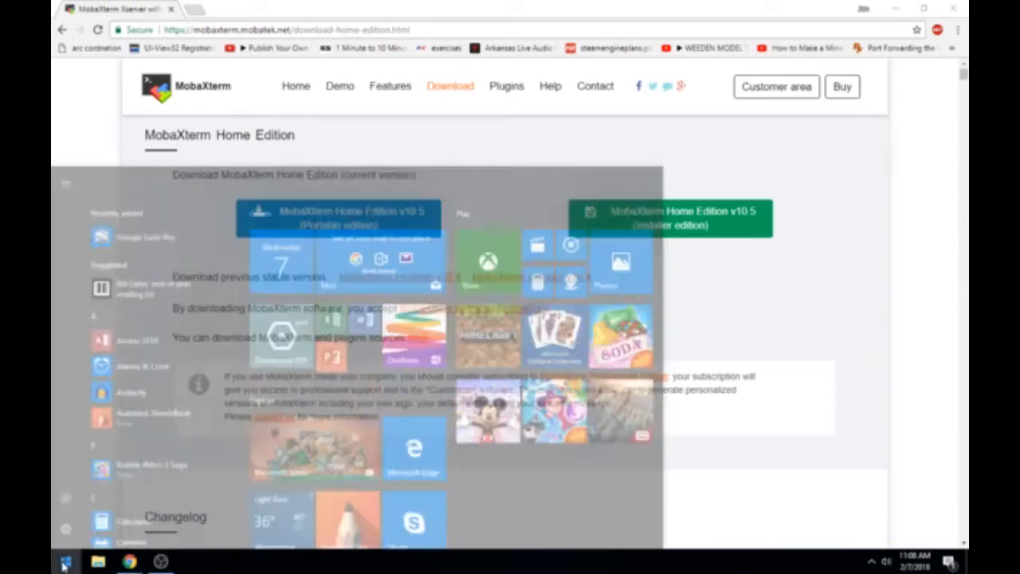
text(mobaXterm)
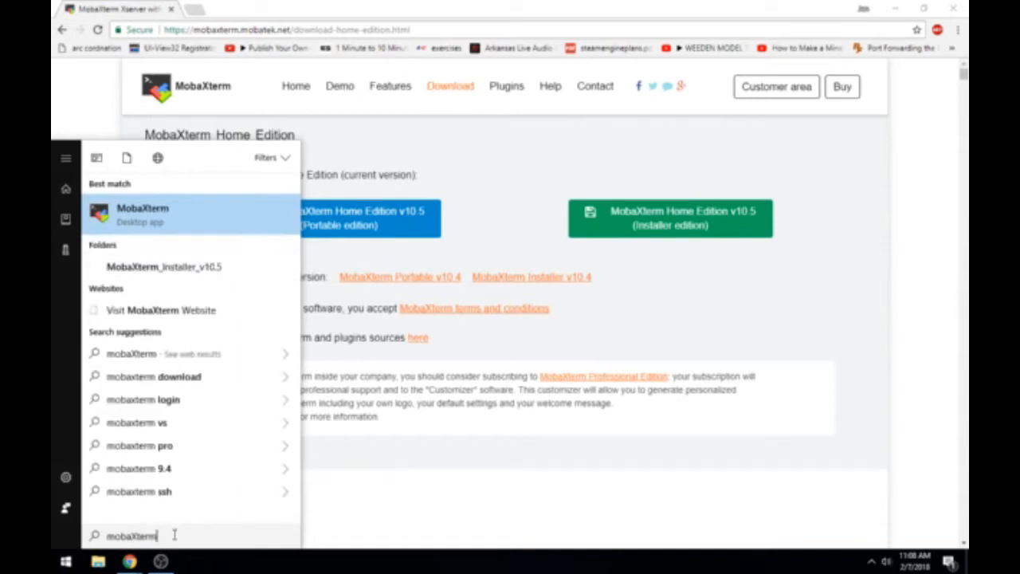
Step: Launch MobaXterm and allow its X server through each Windows Defender Firewall alert
click(137, 261)
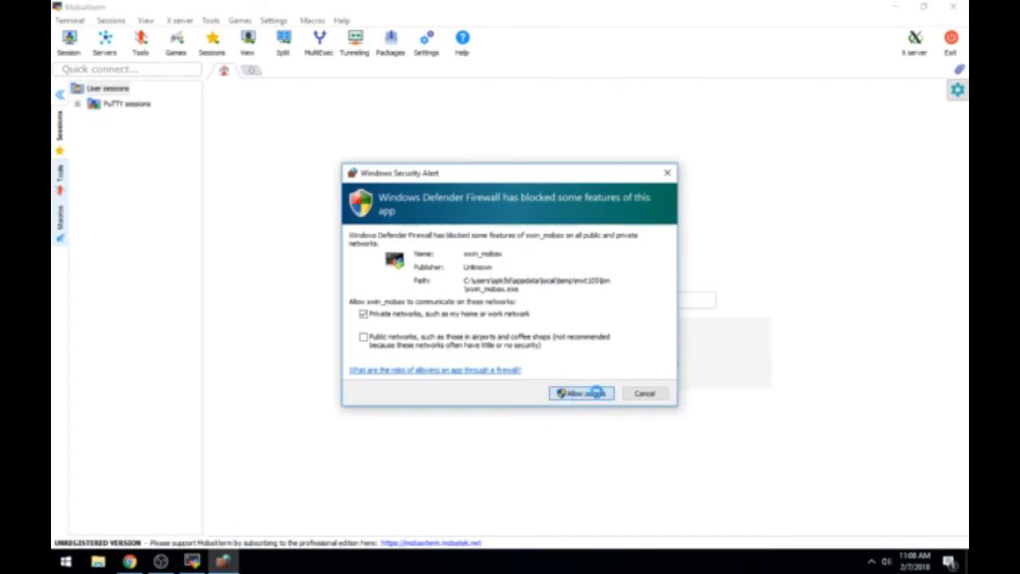
click(580, 392)
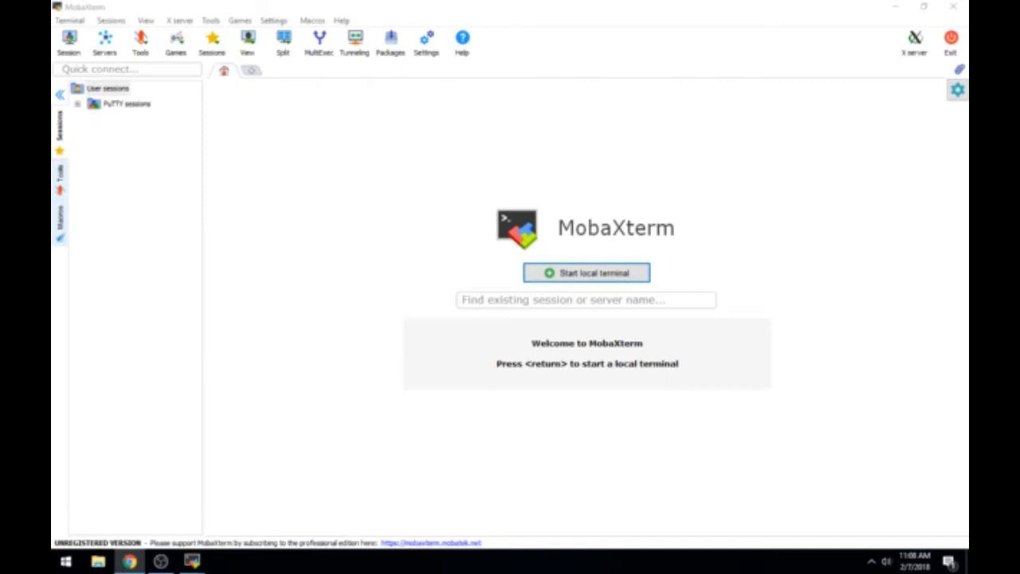
click(586, 272)
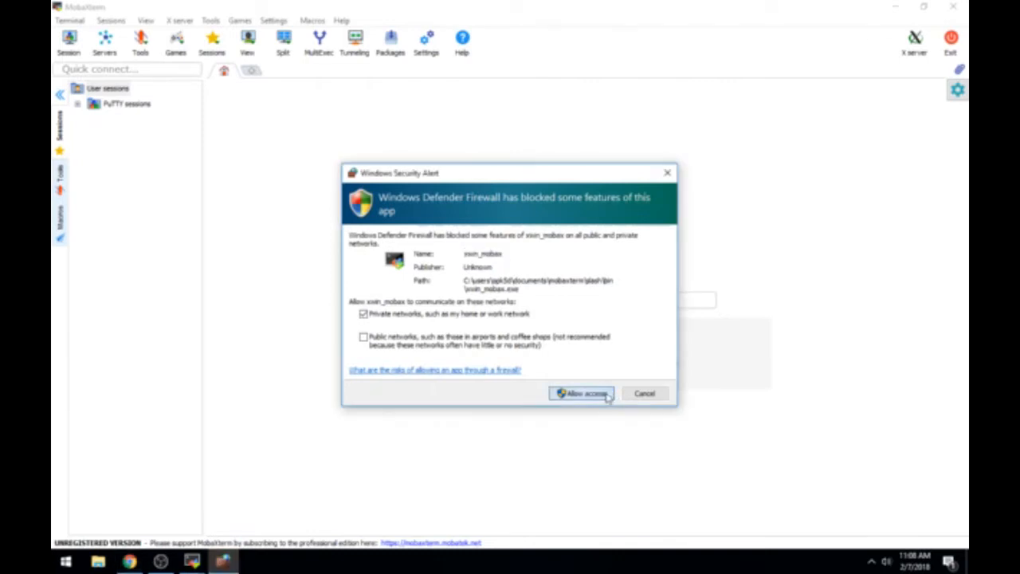
click(582, 392)
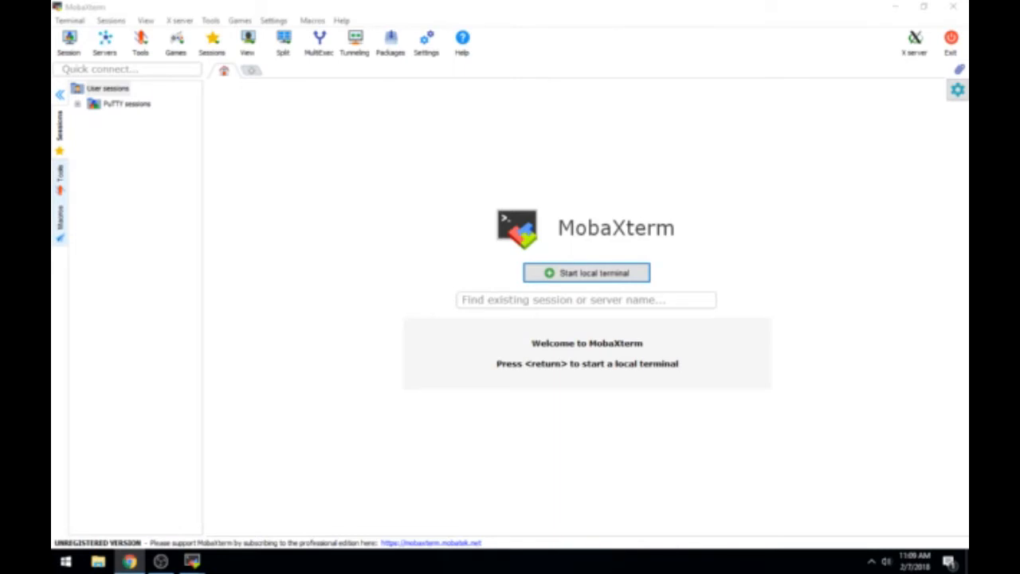
mouse_move(375, 305)
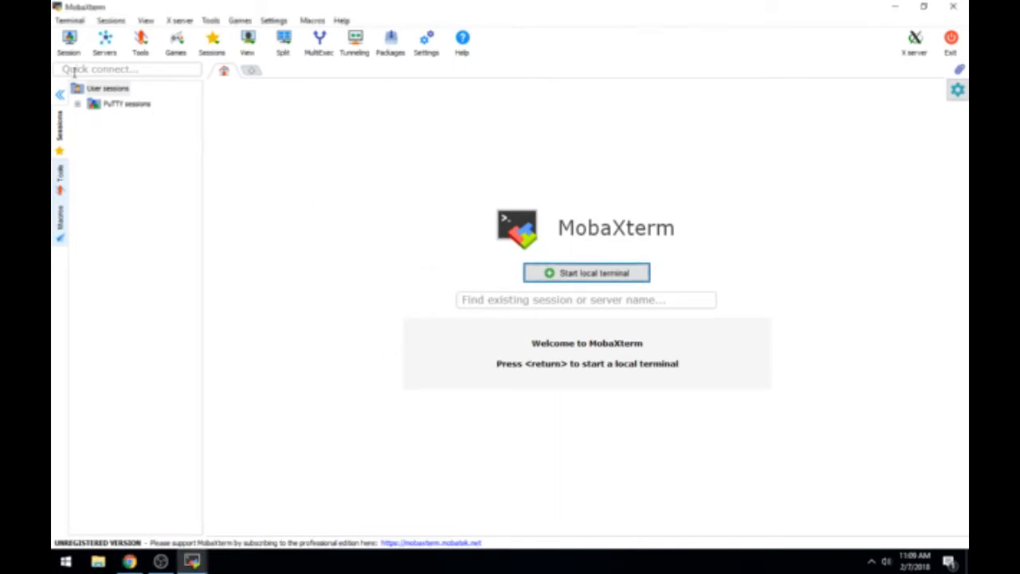
Step: Create an SSH session to remote host 192.168.0.138 with username root specified
click(69, 41)
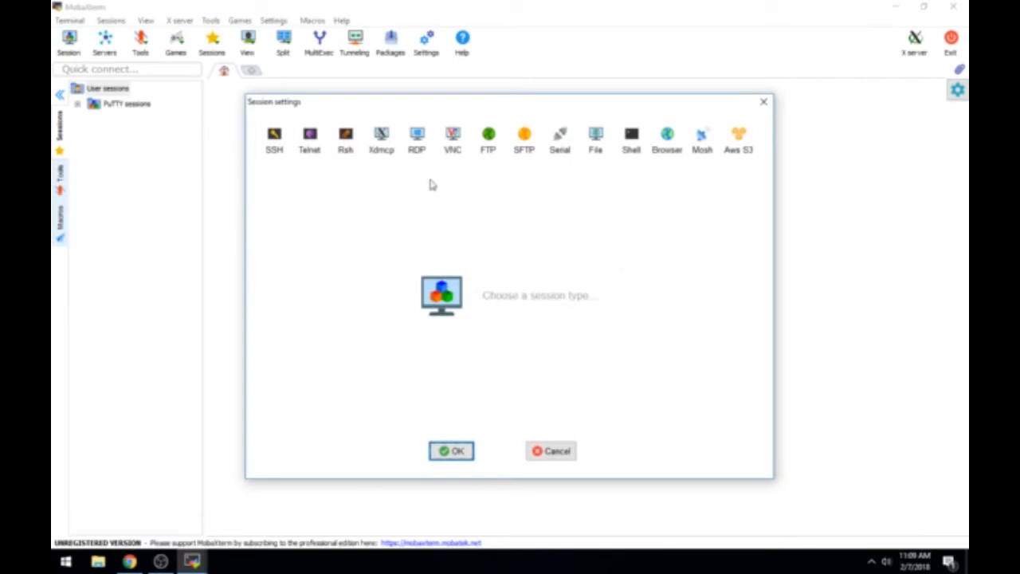
mouse_move(650, 185)
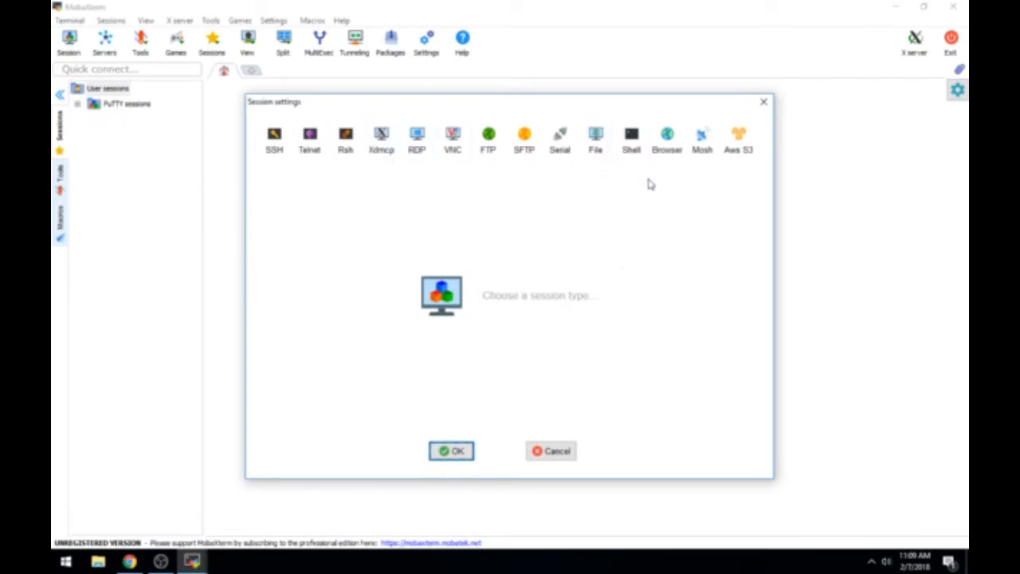
click(274, 140)
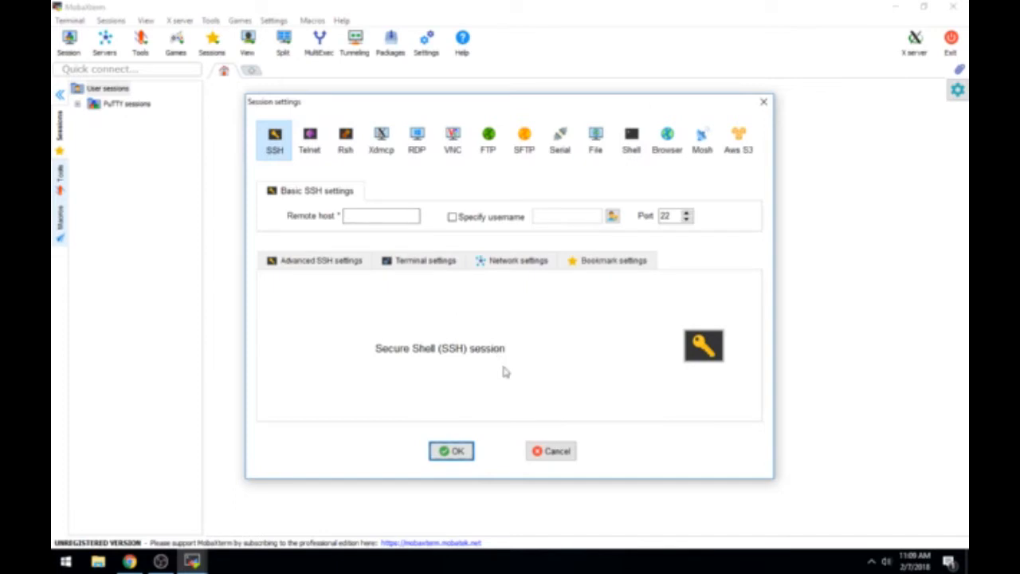
mouse_move(462, 315)
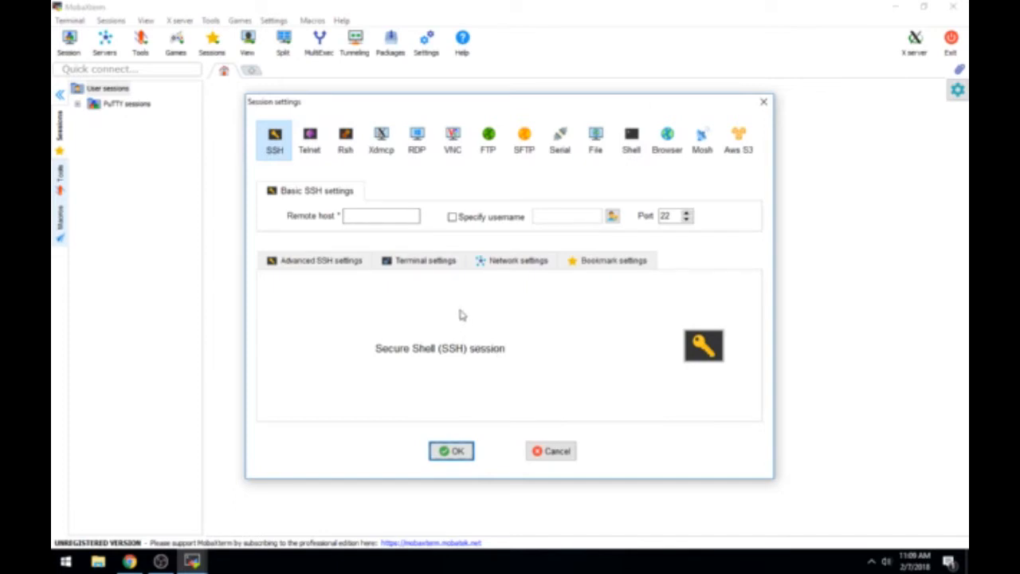
click(381, 217)
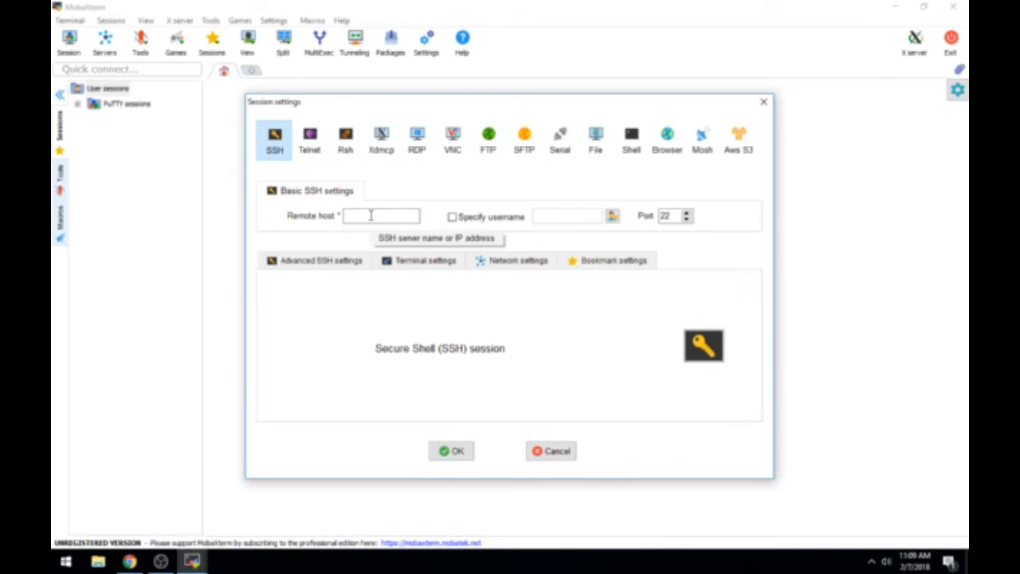
text(192.168.0.138)
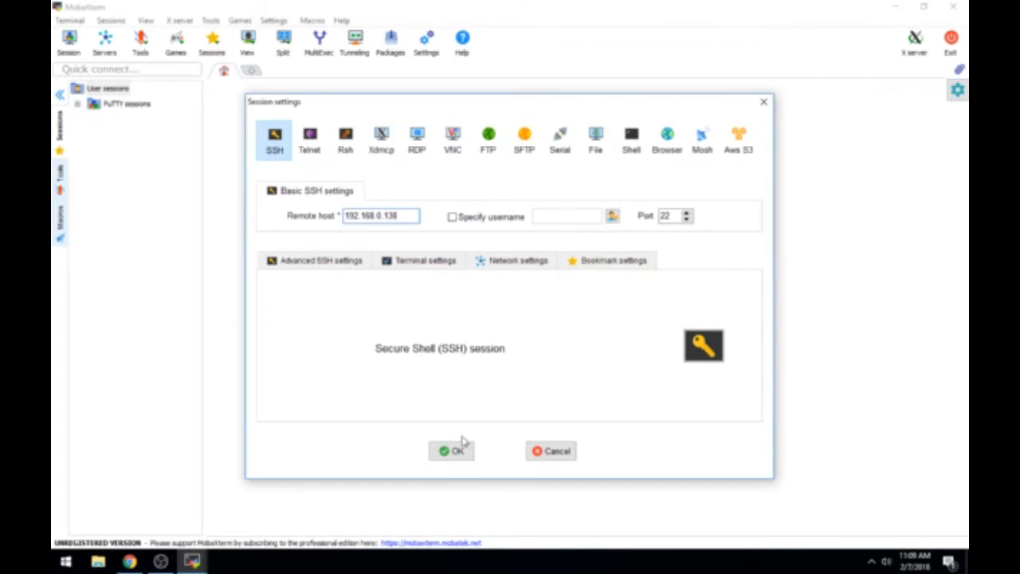
click(452, 217)
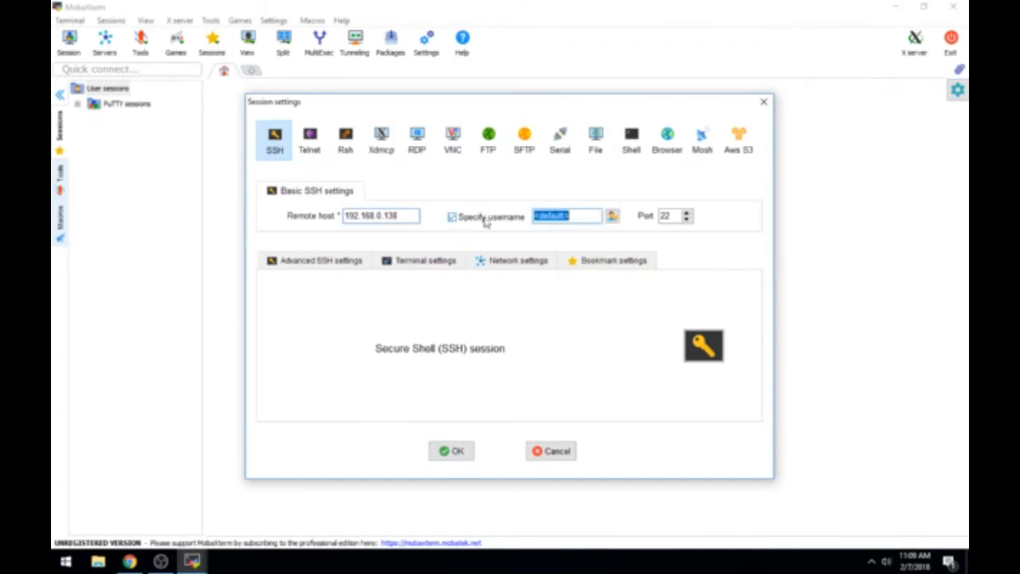
text(root)
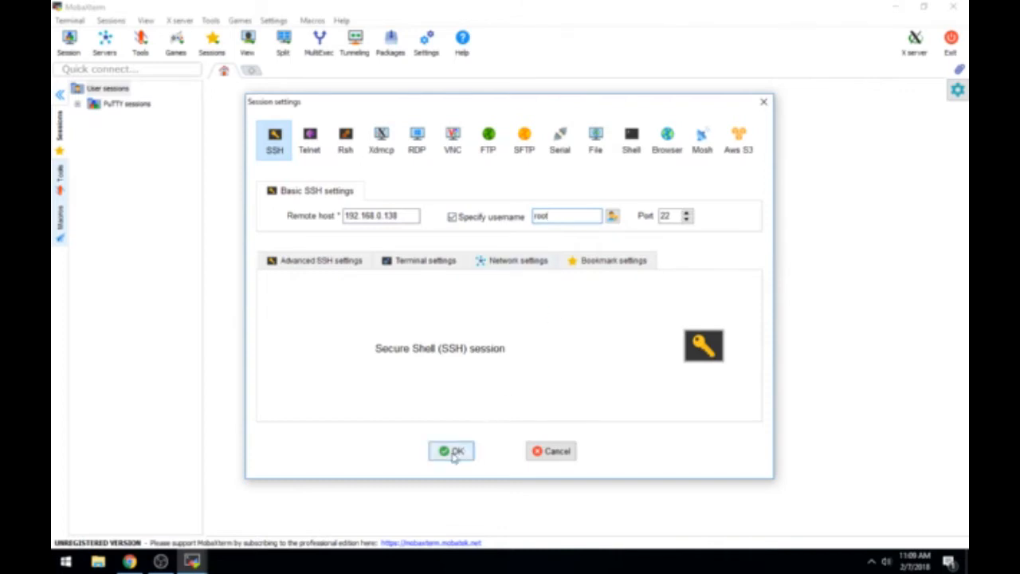
click(451, 449)
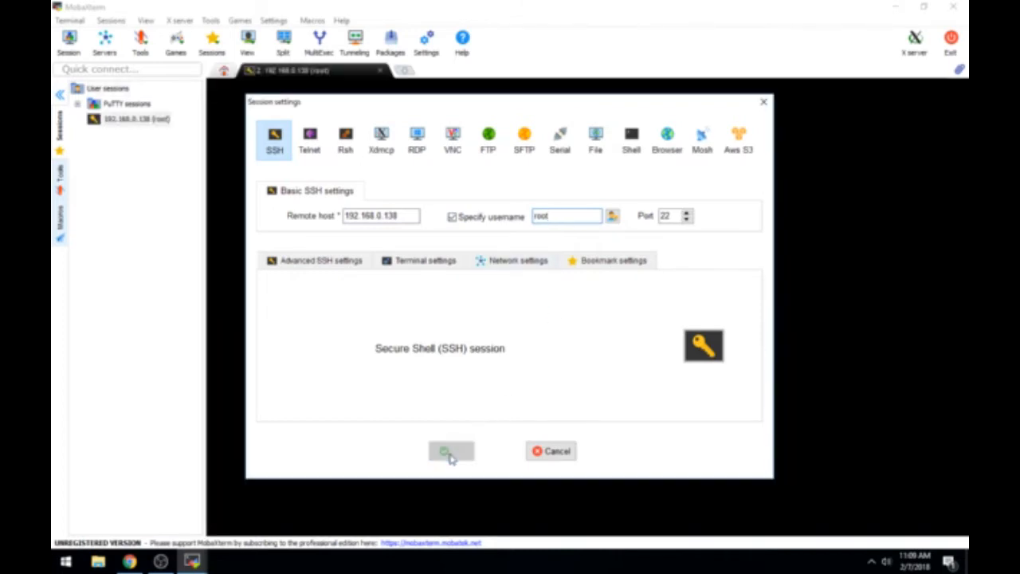
Step: Connect to 192.168.0.138 as root, declining to store the password, and reach the admin menu
click(451, 451)
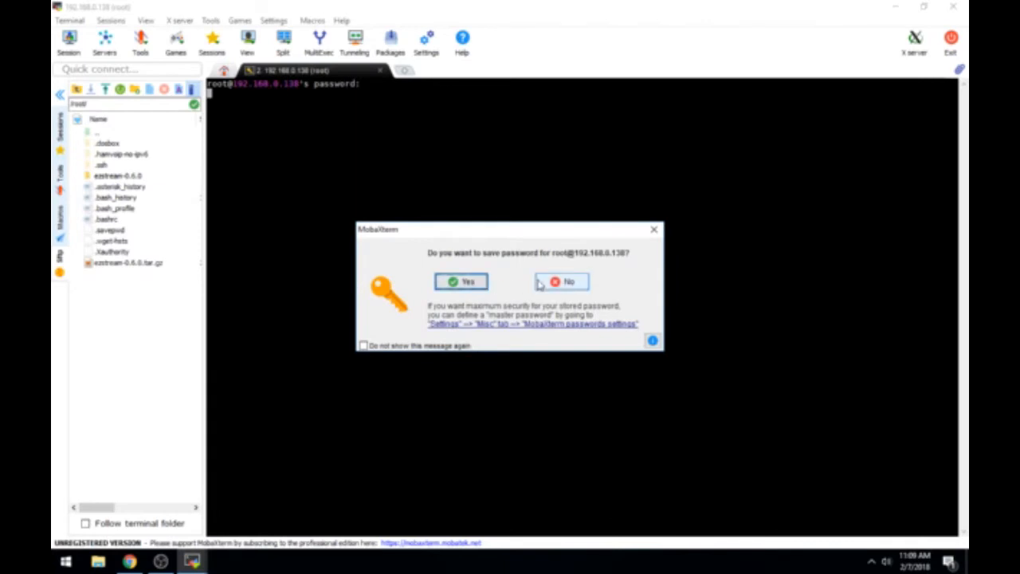
click(561, 281)
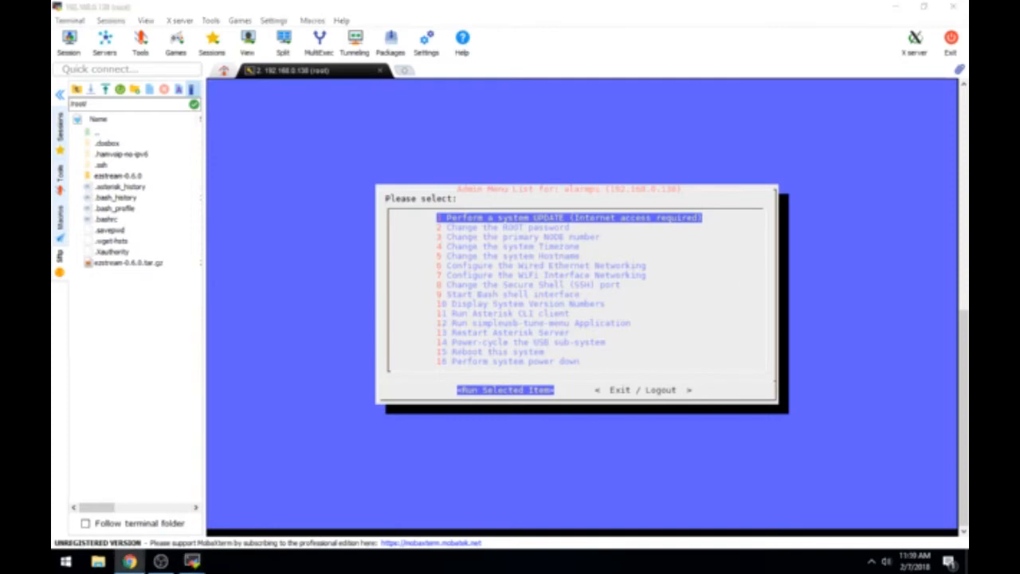
mouse_move(341, 356)
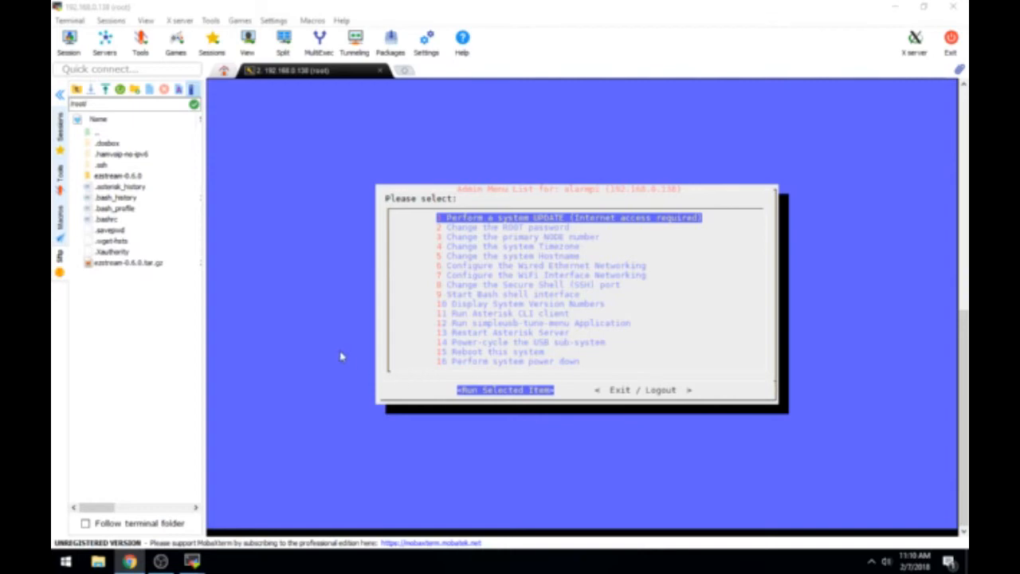
mouse_move(258, 226)
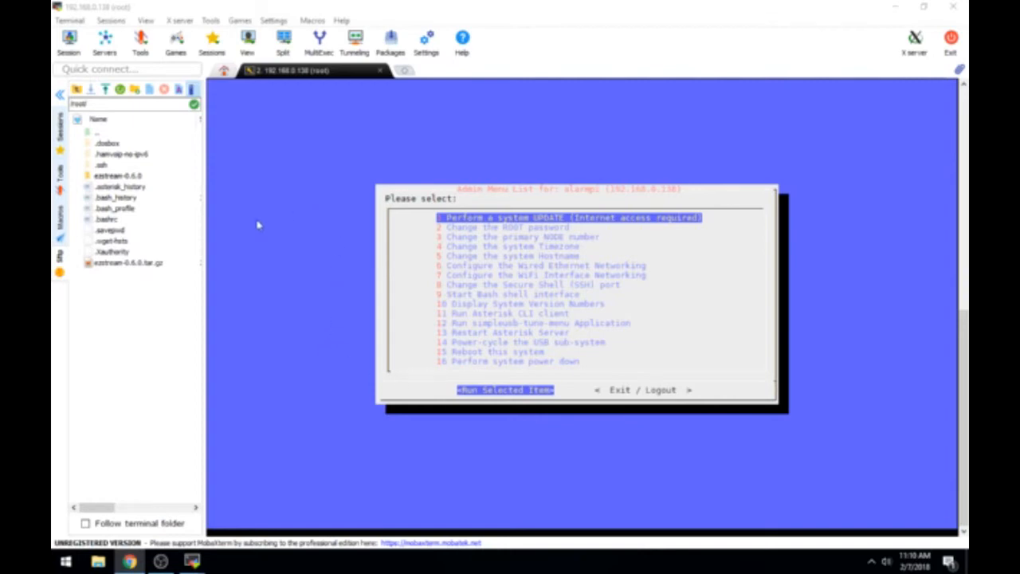
mouse_move(142, 254)
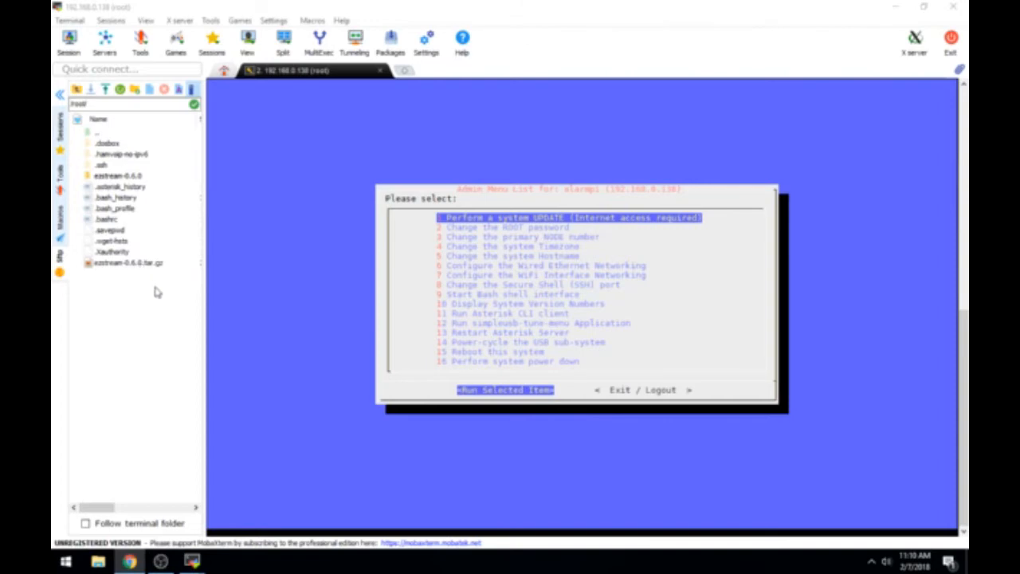
mouse_move(153, 306)
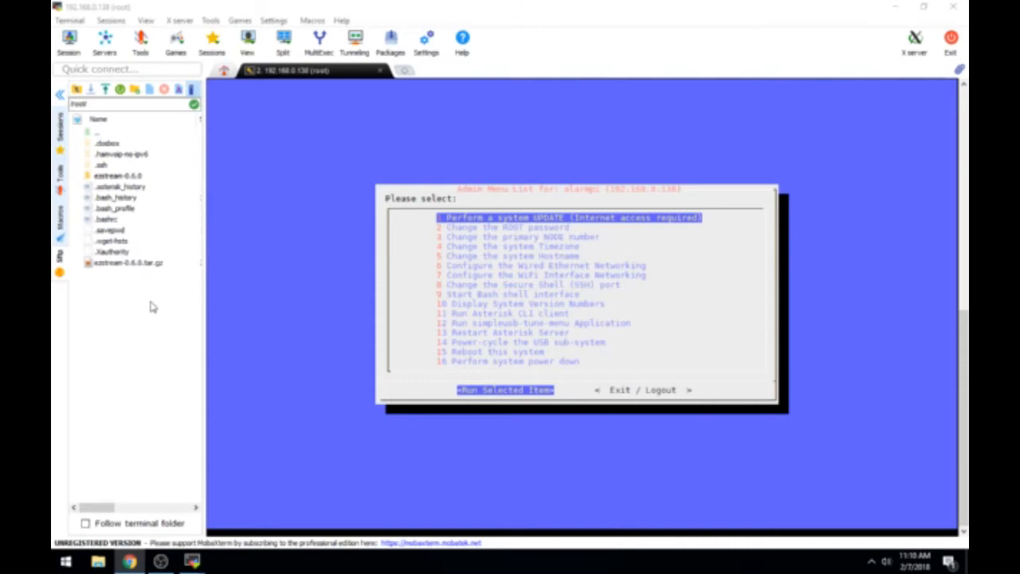
mouse_move(768, 277)
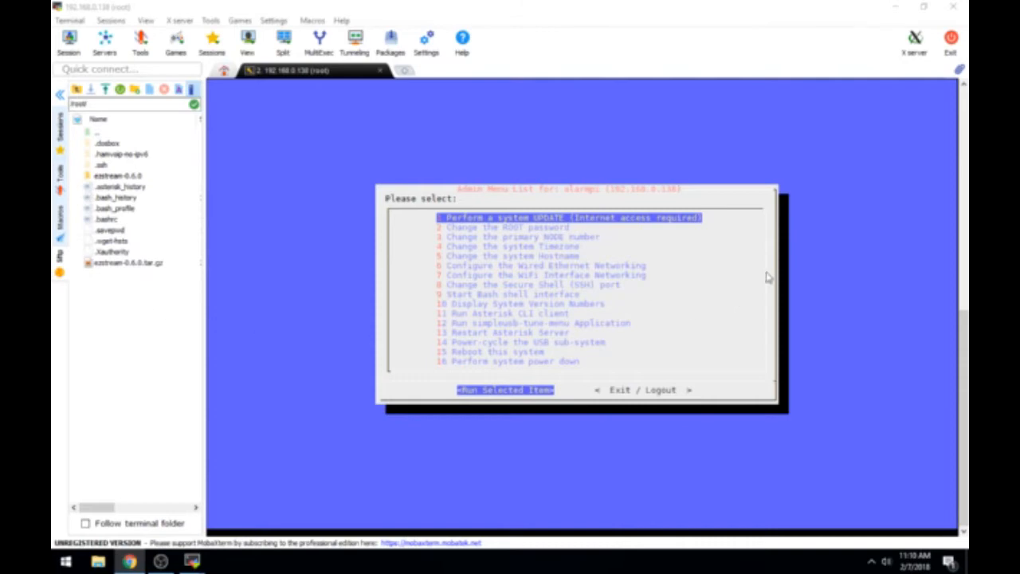
mouse_move(736, 229)
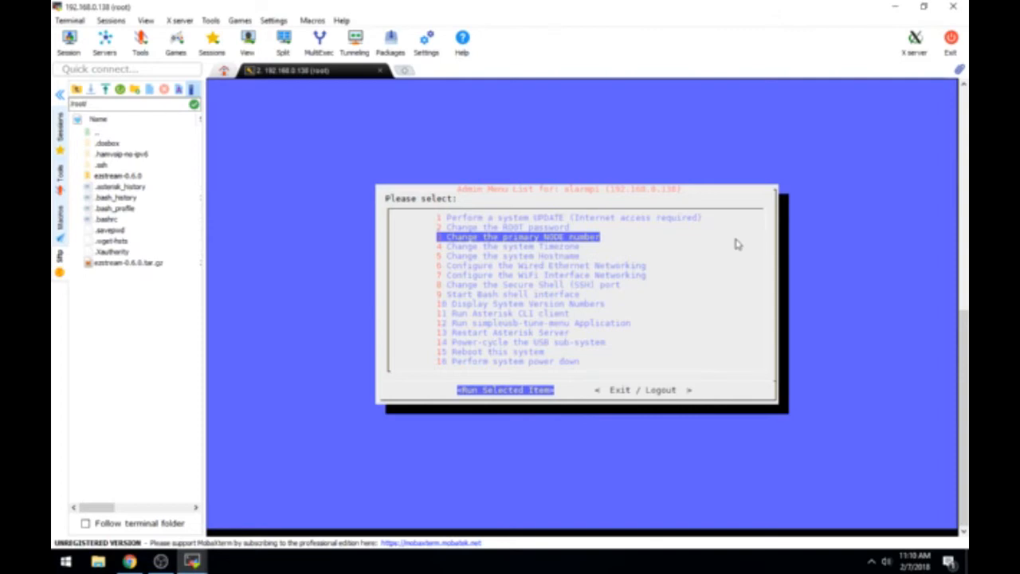
mouse_move(471, 300)
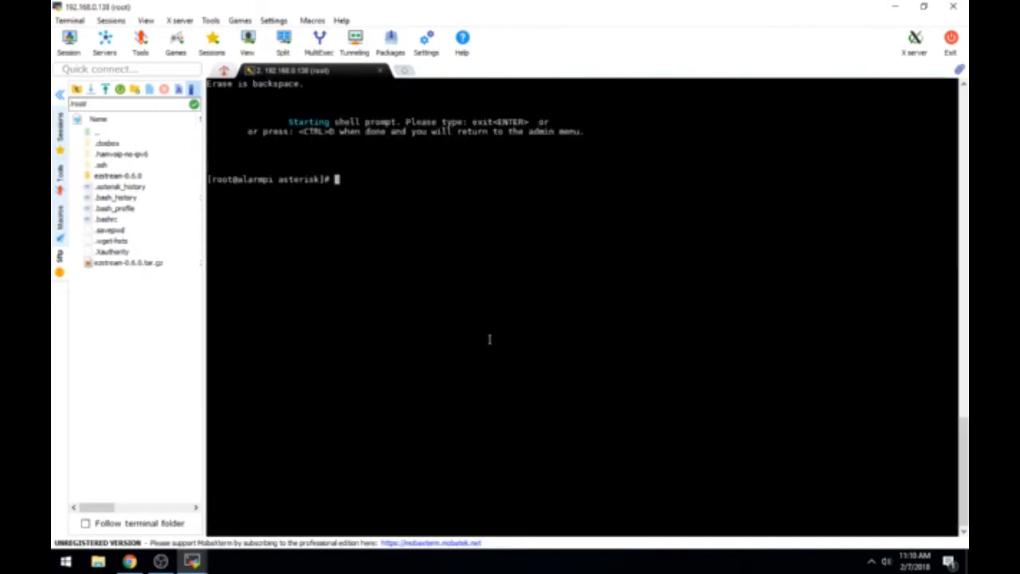
mouse_move(438, 232)
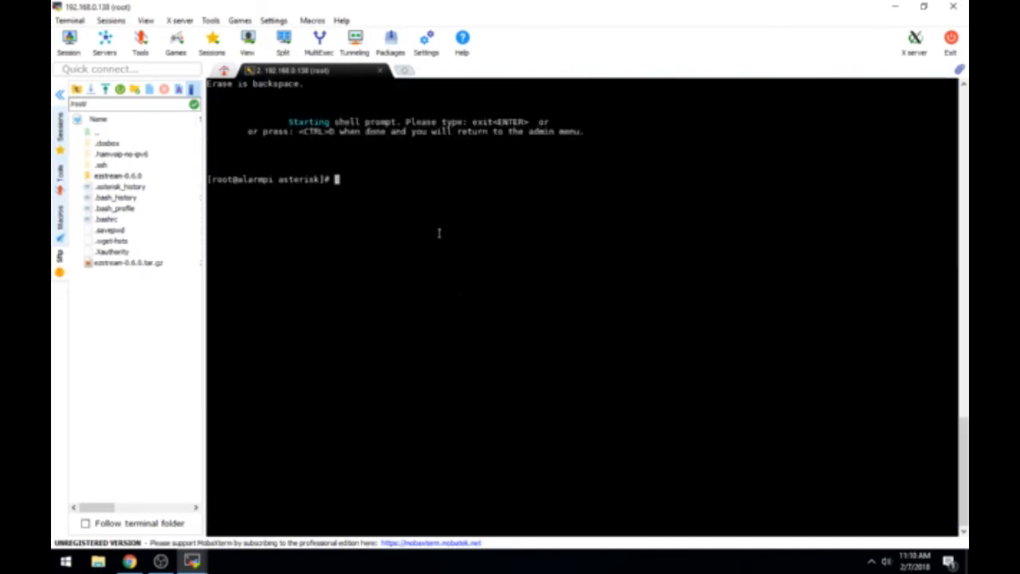
mouse_move(417, 238)
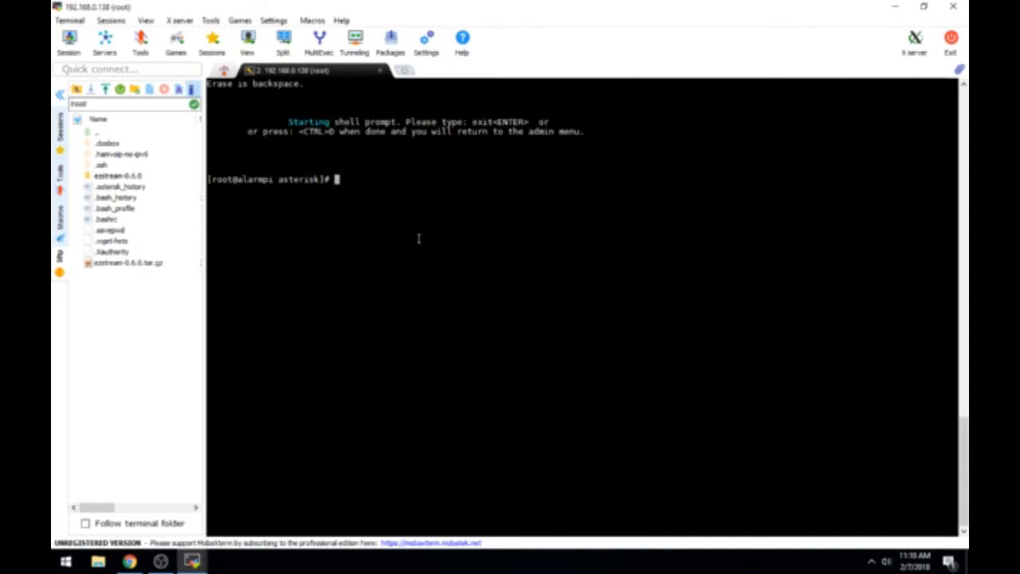
mouse_move(316, 241)
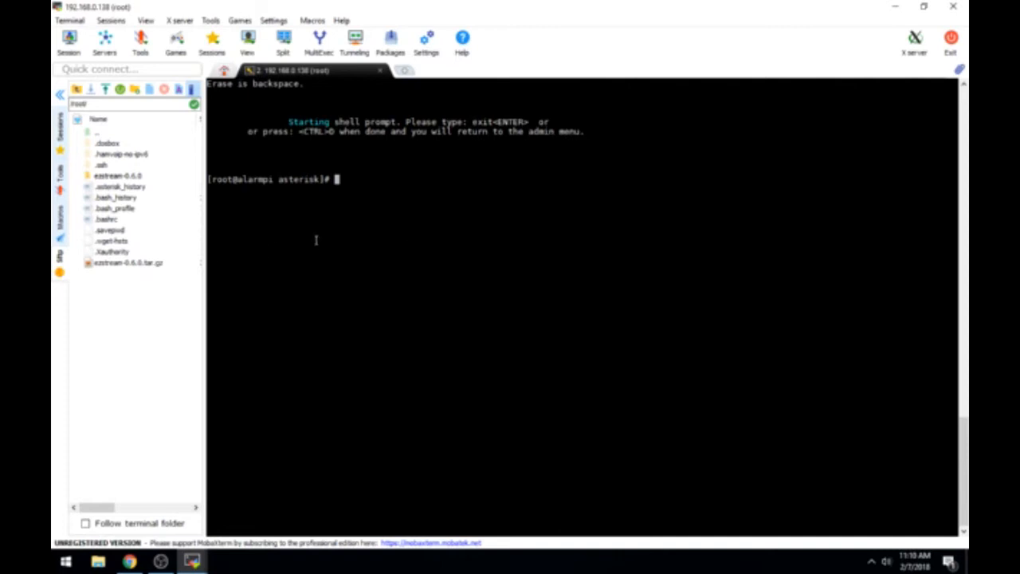
Step: From the Bash shell, launch dosbox to start DOSBox 0.74
text(dosbox)
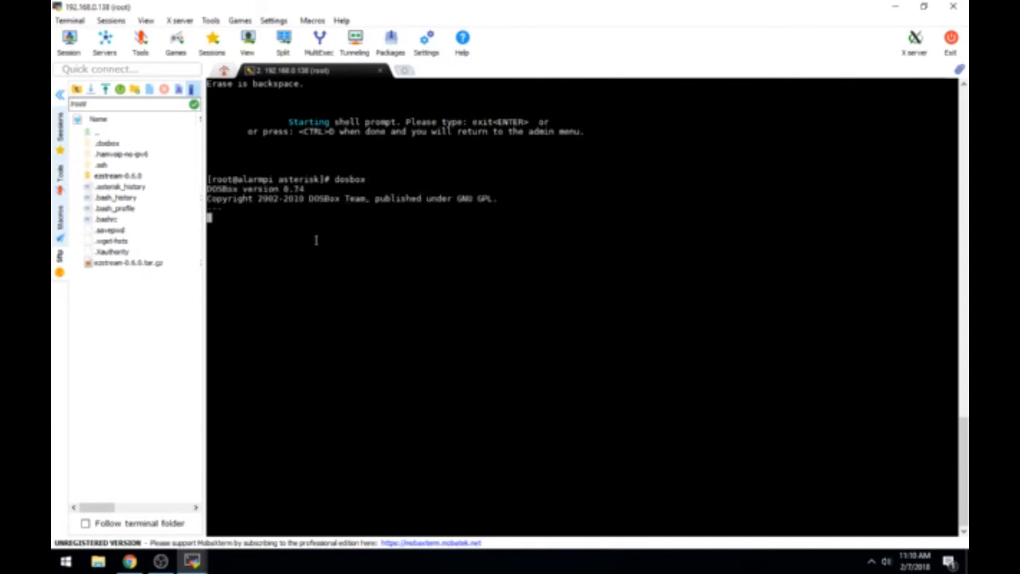
mouse_move(343, 222)
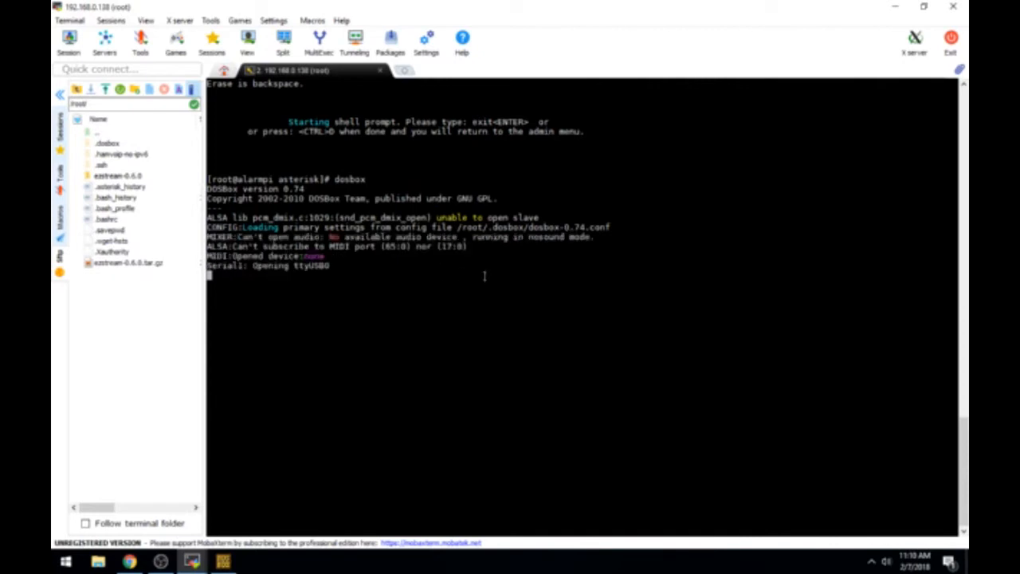
mouse_move(352, 354)
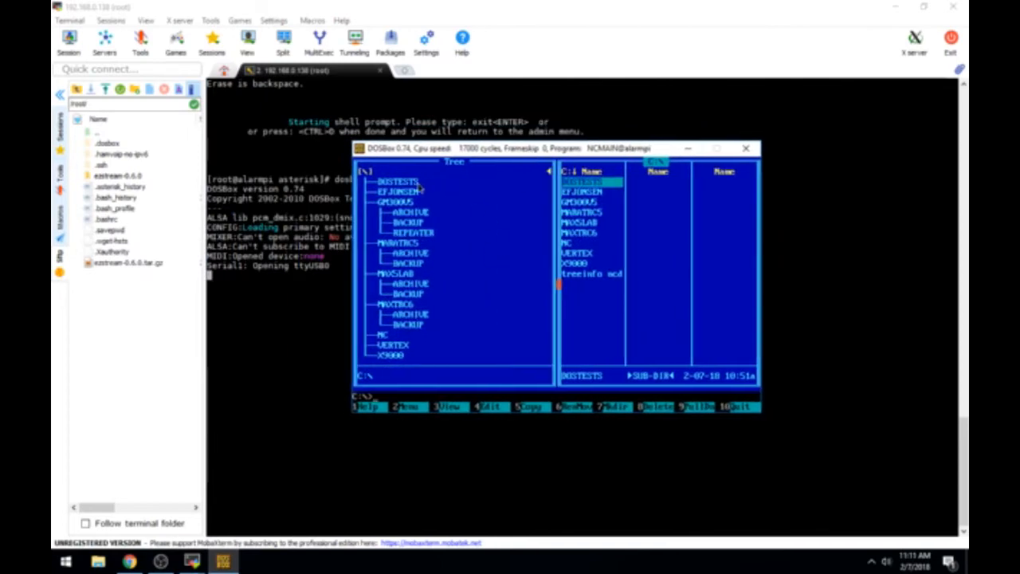
mouse_move(443, 192)
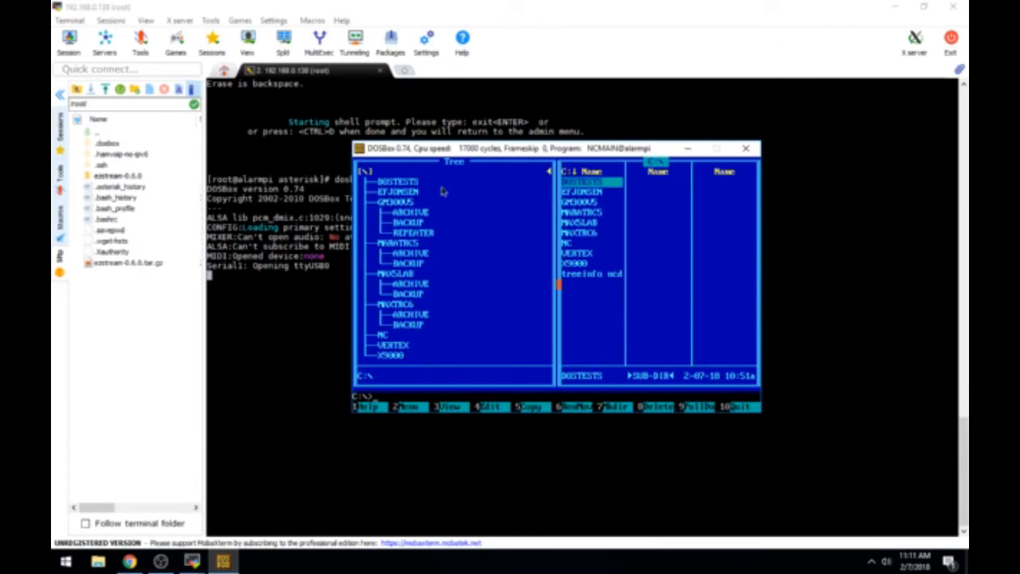
mouse_move(454, 262)
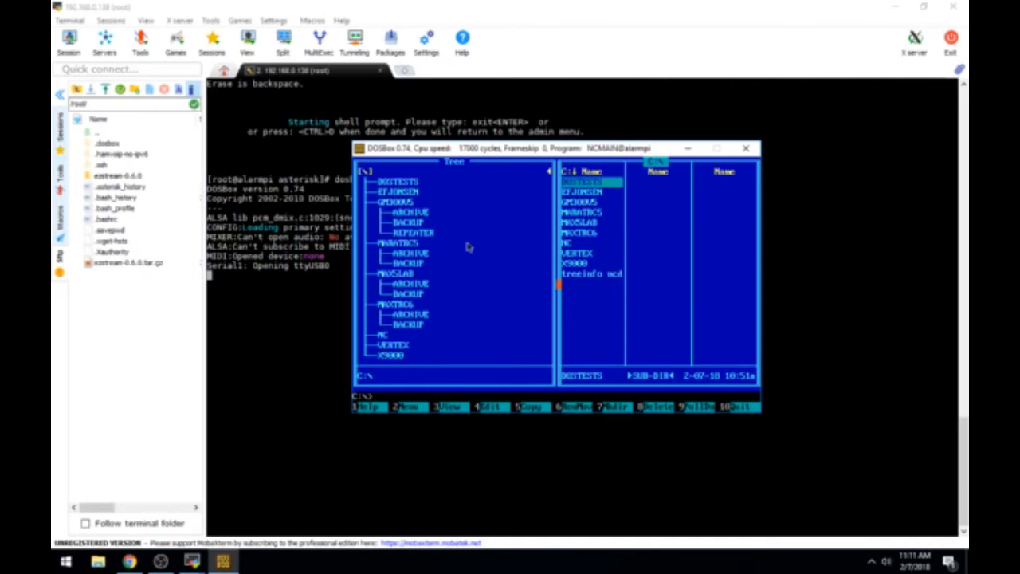
mouse_move(469, 243)
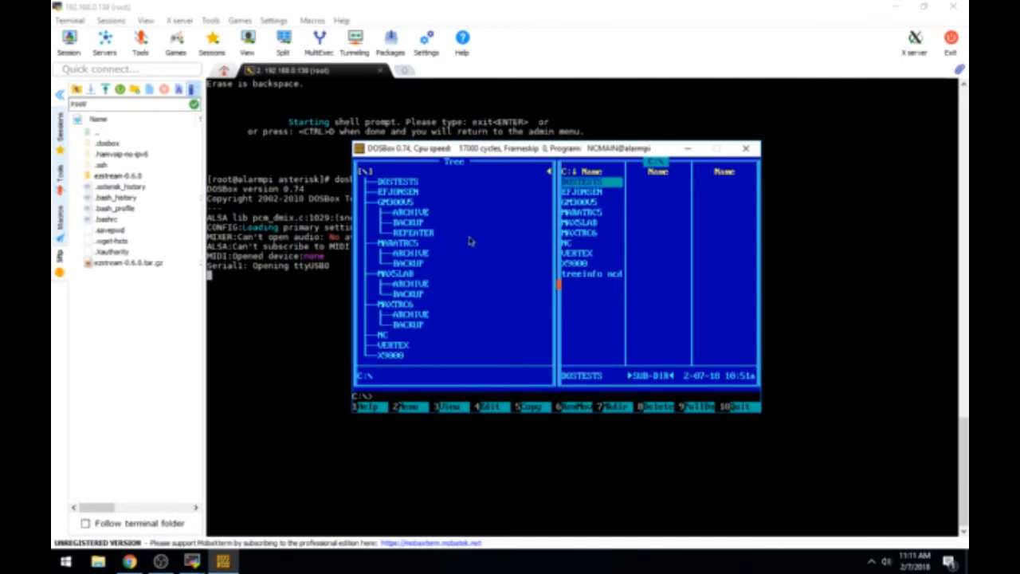
mouse_move(480, 222)
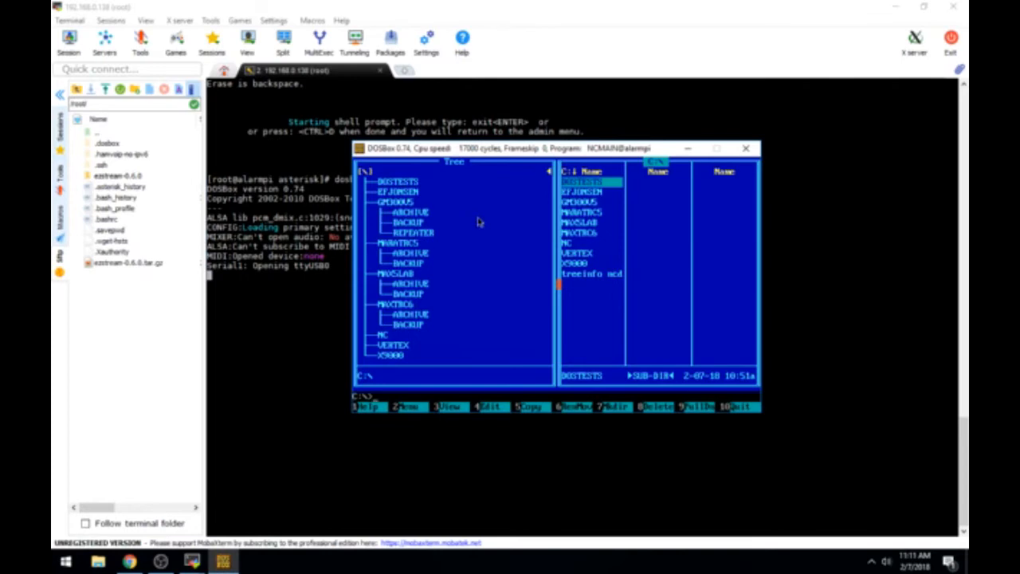
mouse_move(506, 213)
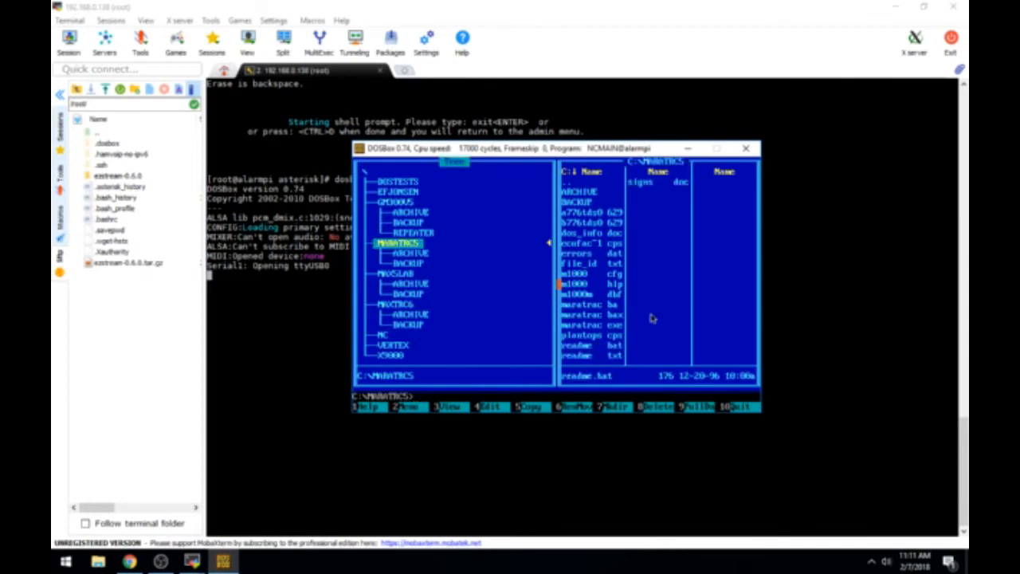
Step: Launch the MaxTrac Conventional Mobile Radio Service Software from the MAXTRCS directory
click(411, 293)
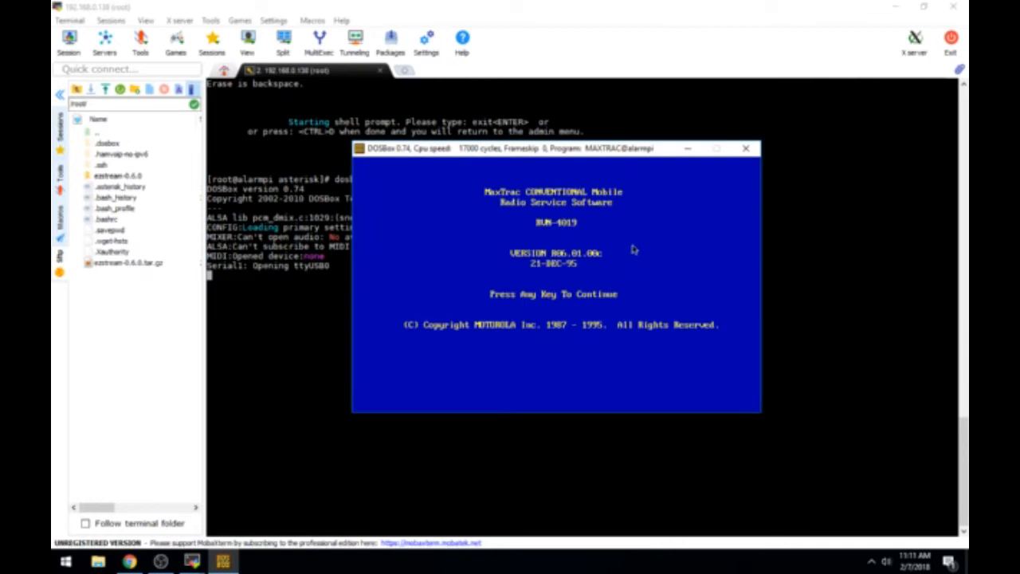
Step: Dismiss the title screen and reach the GET/SAVE/PROGRAM codeplug menu via F3
key(enter)
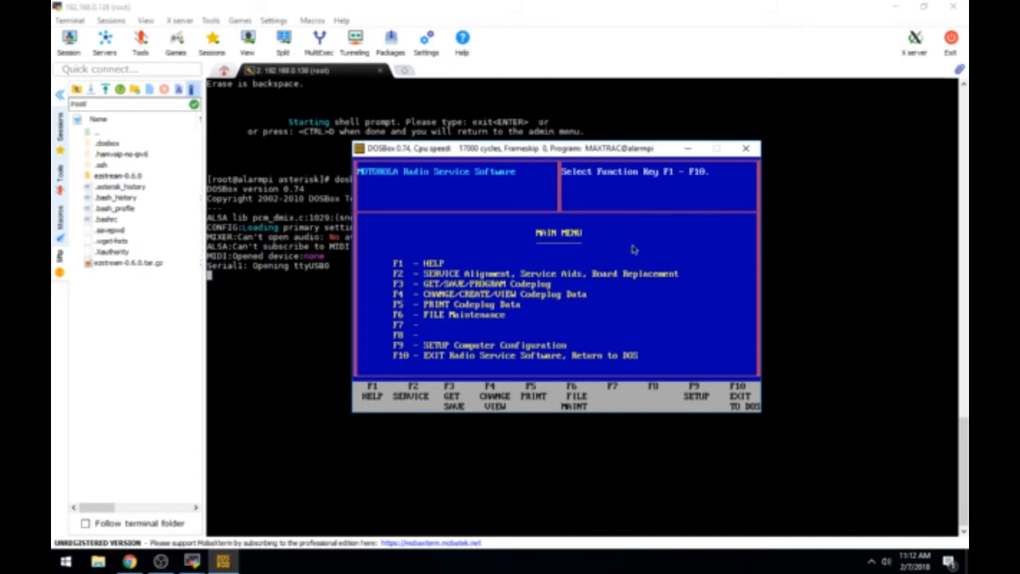
key(f3)
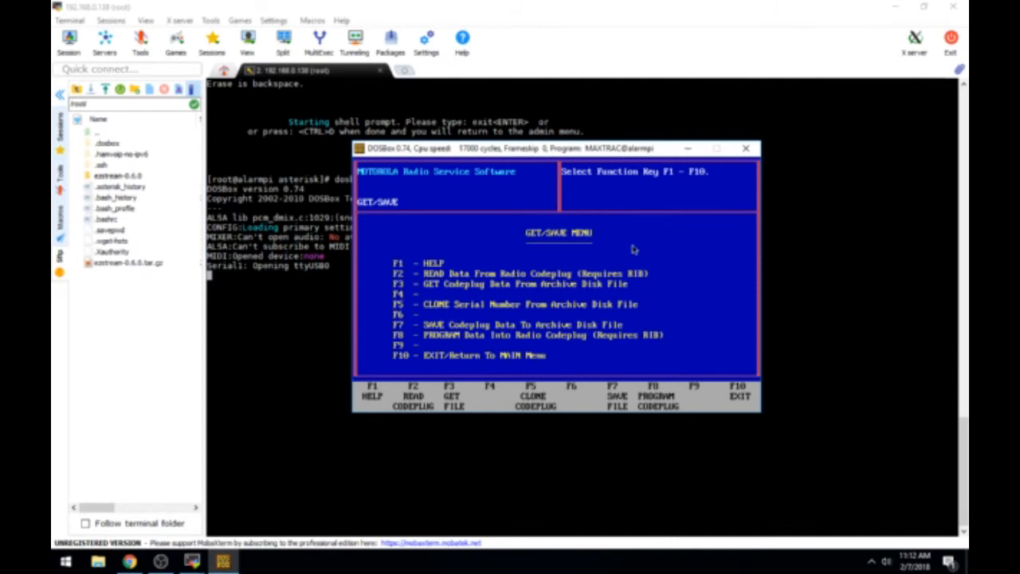
Step: Read the MaxTrac 300 codeplug from the radio with F2, then return to the main menu
key(f2)
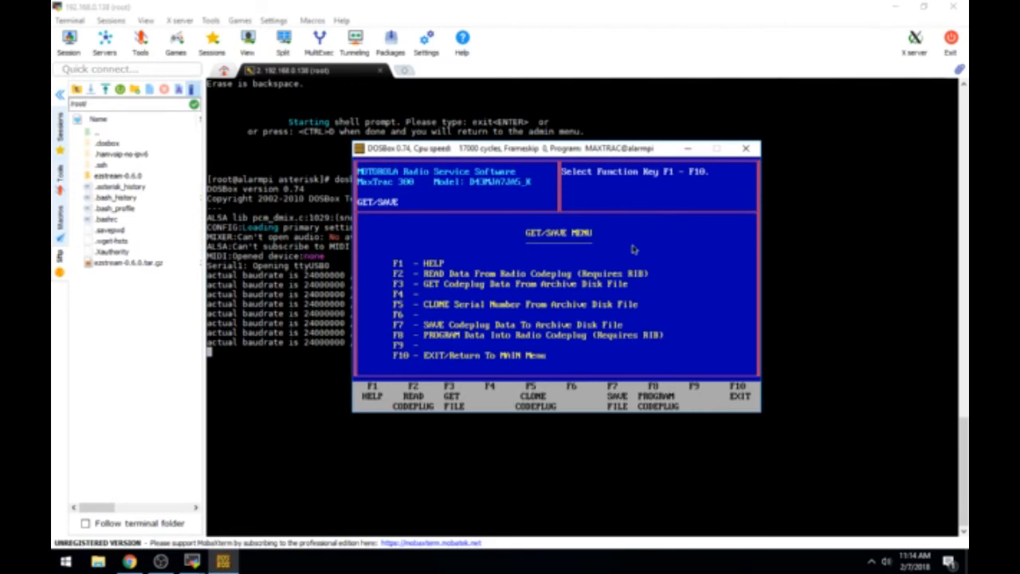
key(f10)
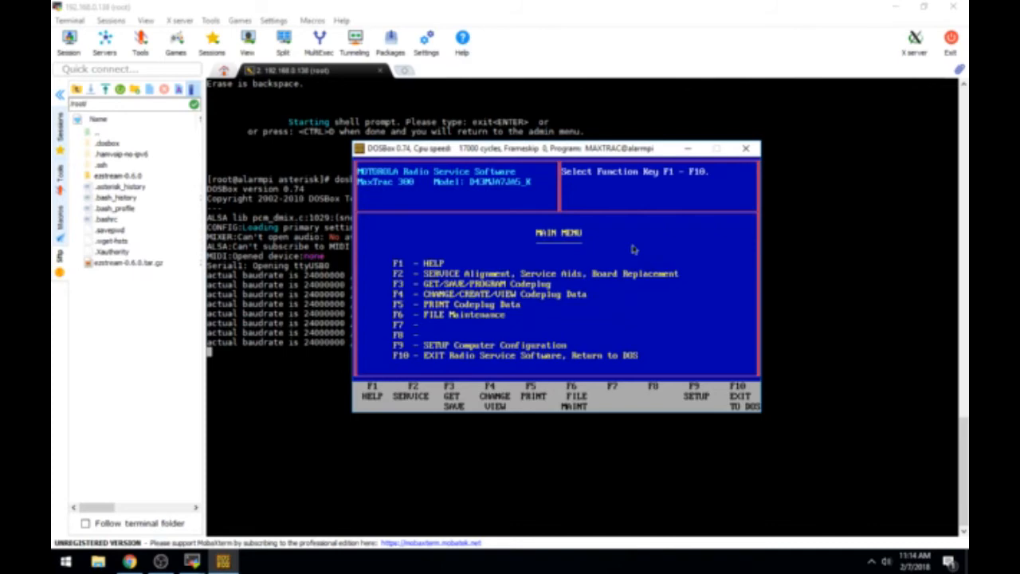
Step: Reach the Mode 001 configuration (RX 144.71, TX 145.31) via CHANGE/VIEW then MODE
key(f4)
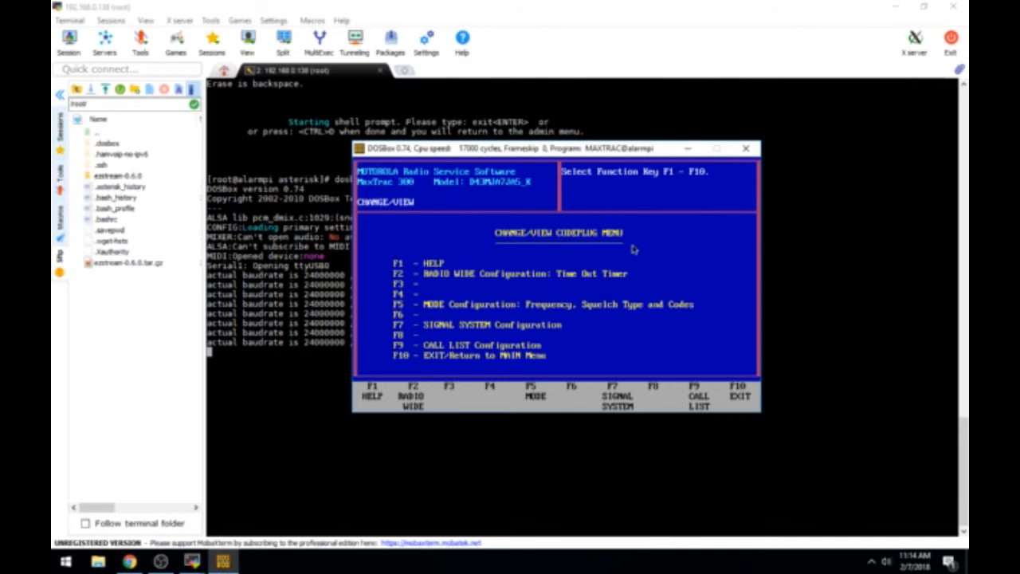
key(f5)
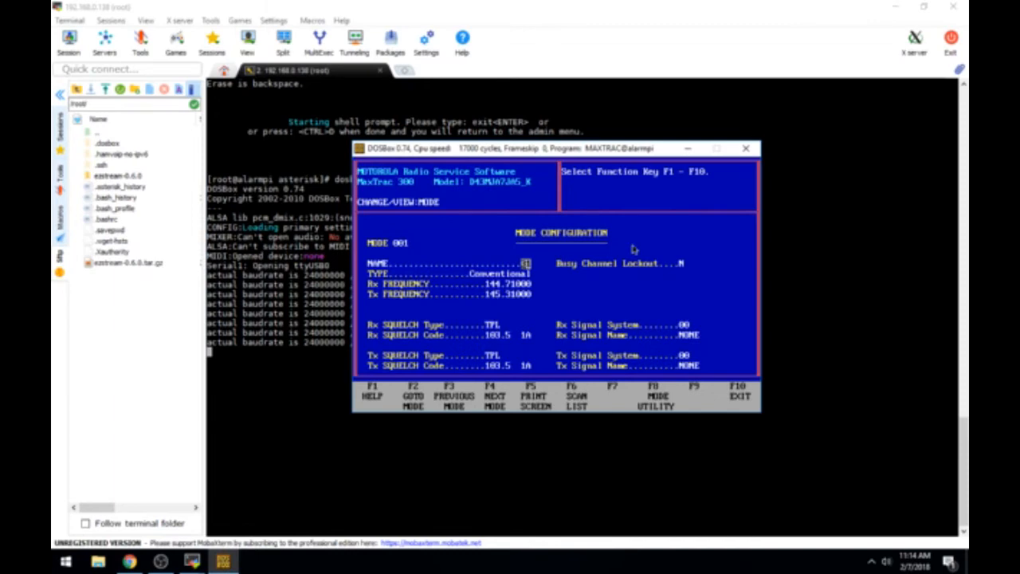
mouse_move(437, 245)
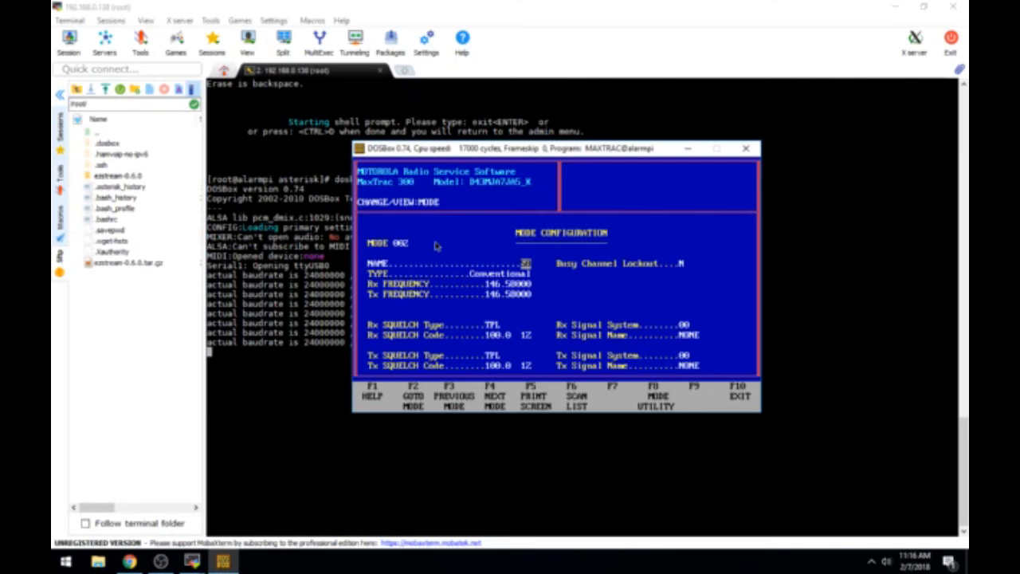
Step: Set up the Mode Utility to add mode 003 after 002, copying mode 001
click(67, 560)
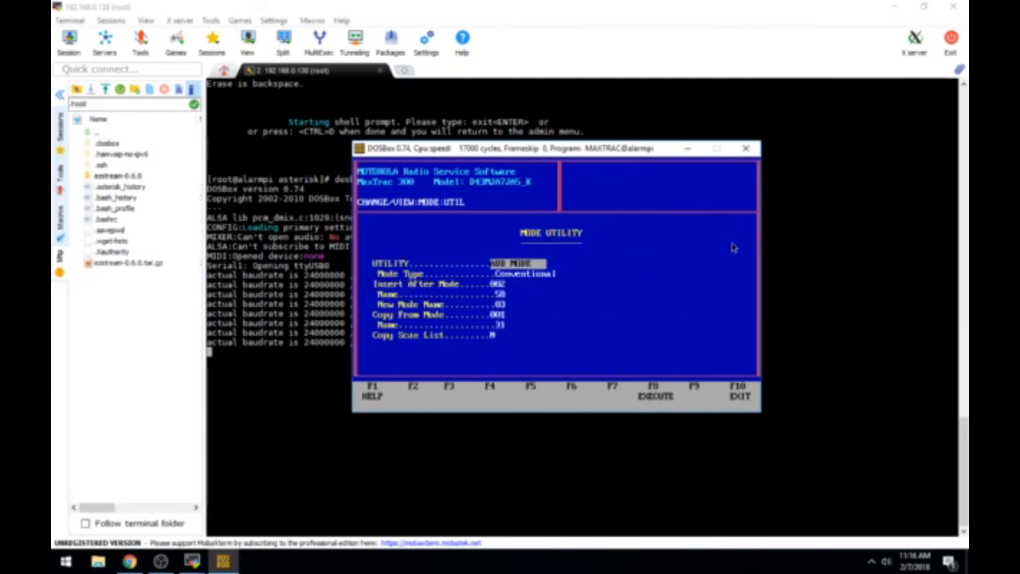
mouse_move(688, 271)
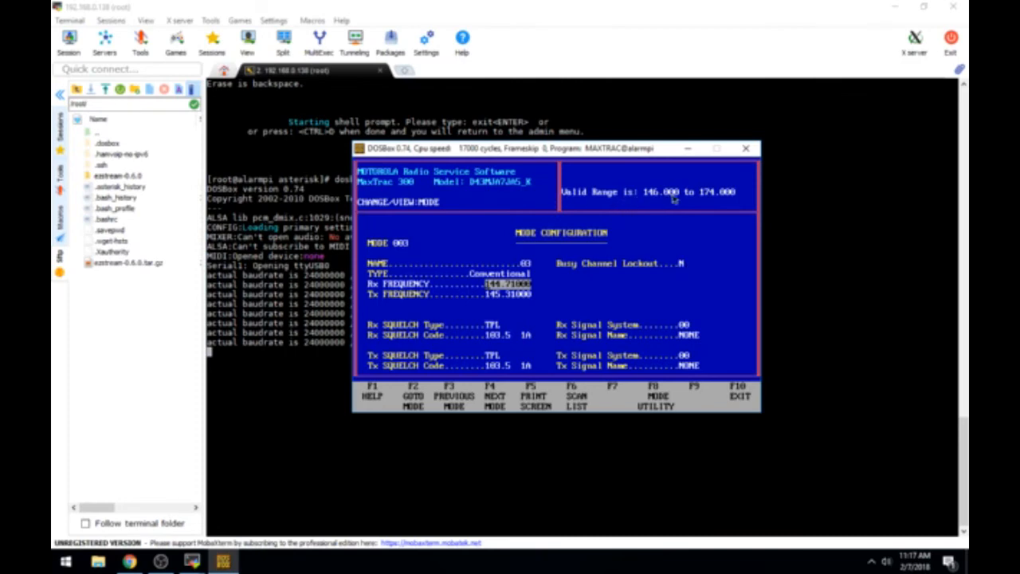
mouse_move(691, 265)
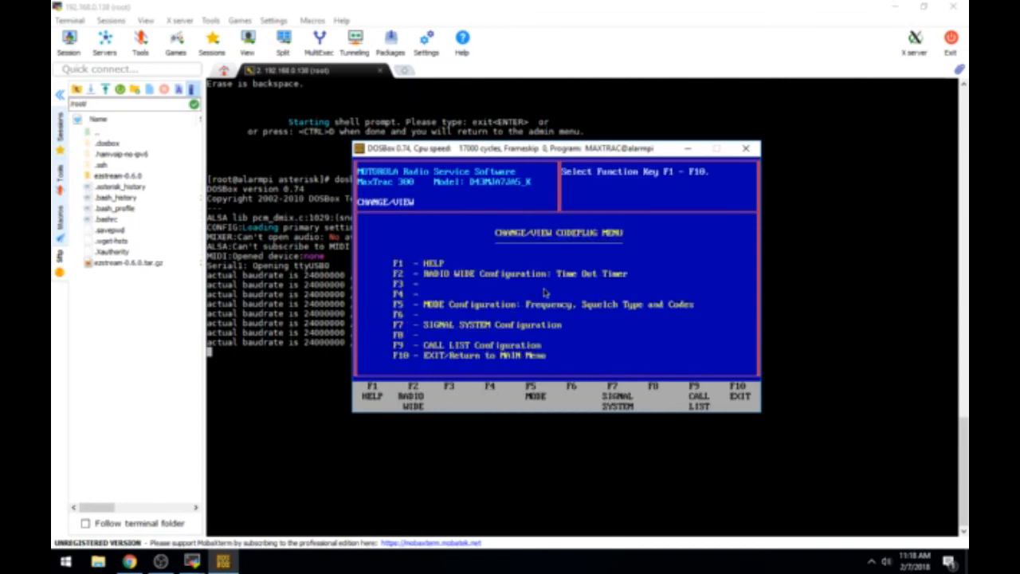
Step: Return to the main menu and bring up the GET/SAVE codeplug menu again
key(f10)
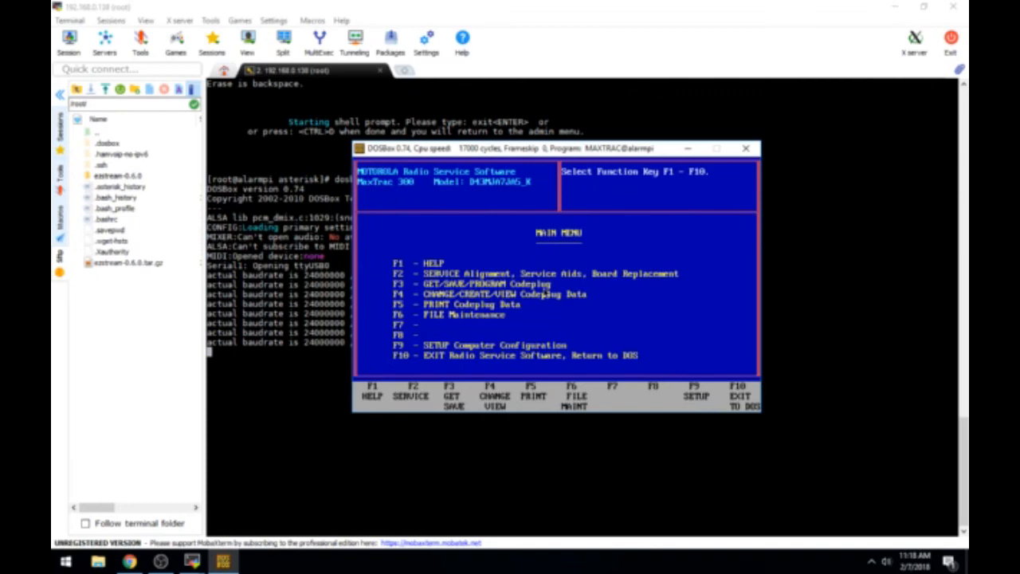
key(f3)
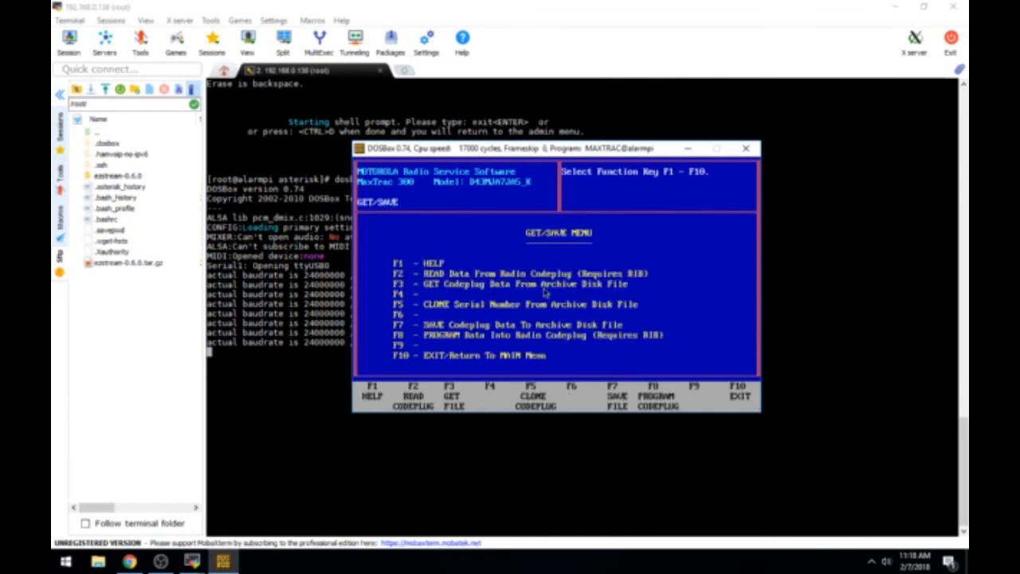
Step: Save the codeplug to a new archive file with customer ID SDUT
key(f7)
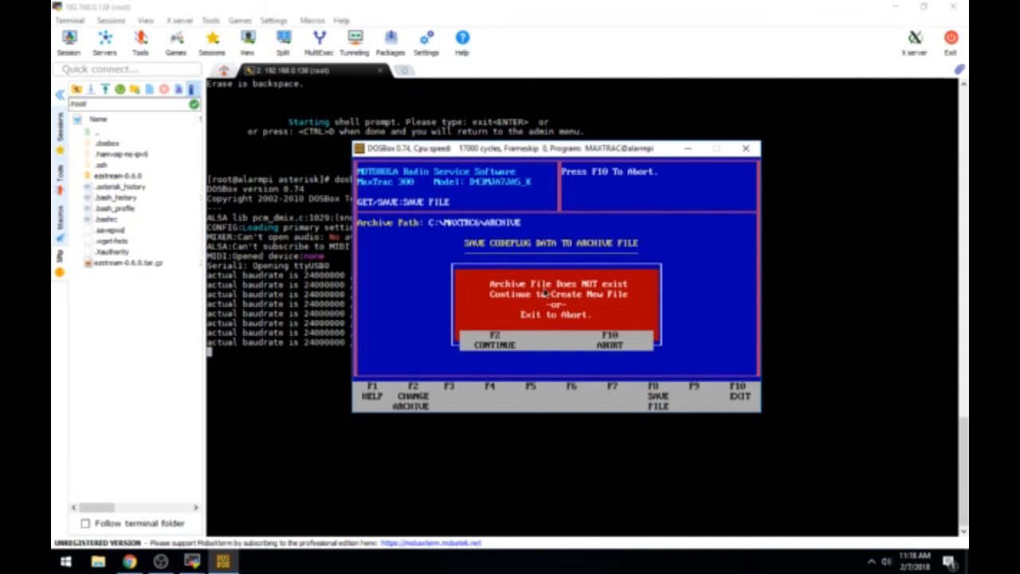
key(f2)
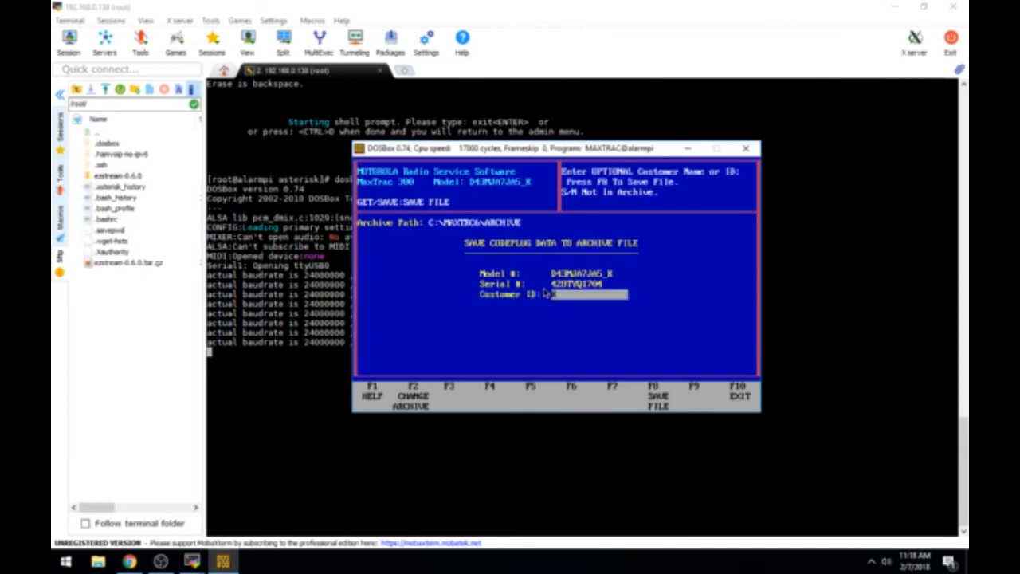
text(SDUT)
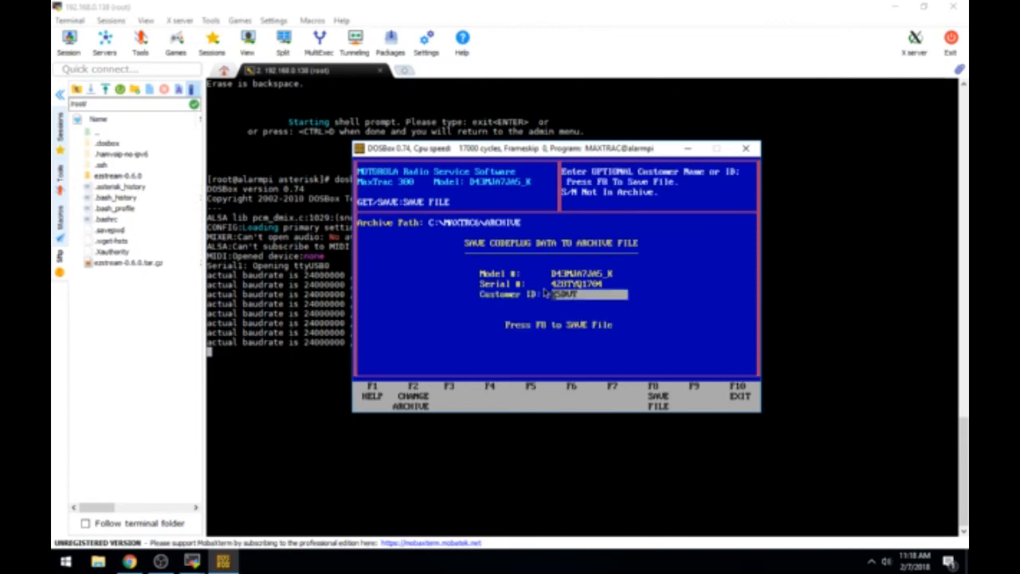
key(f8)
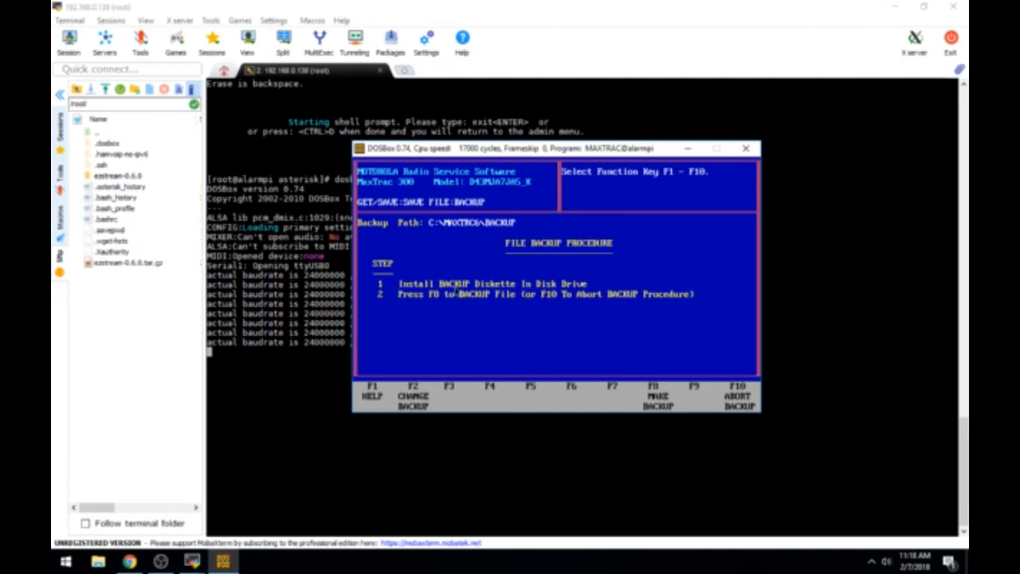
mouse_move(422, 271)
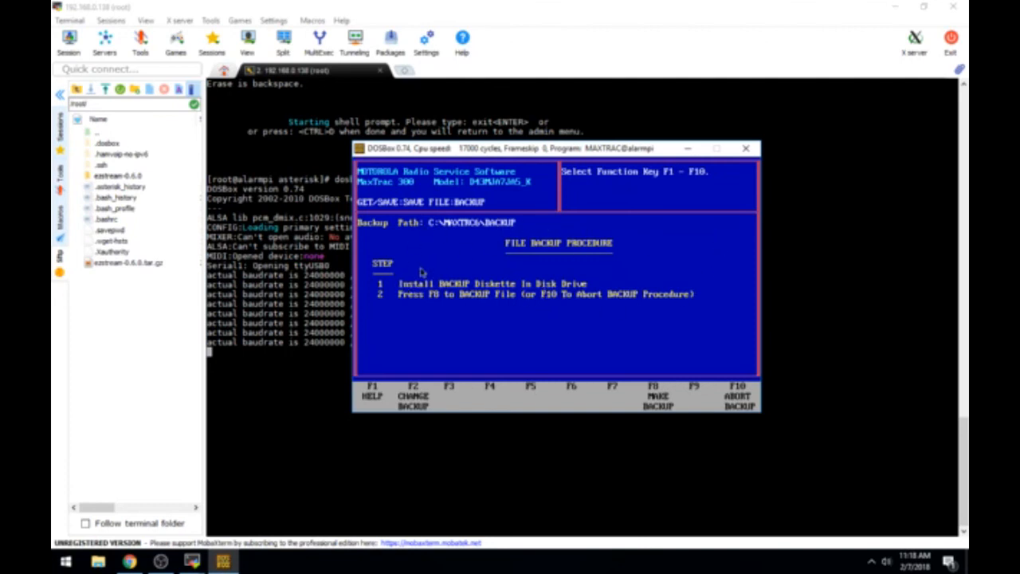
mouse_move(724, 320)
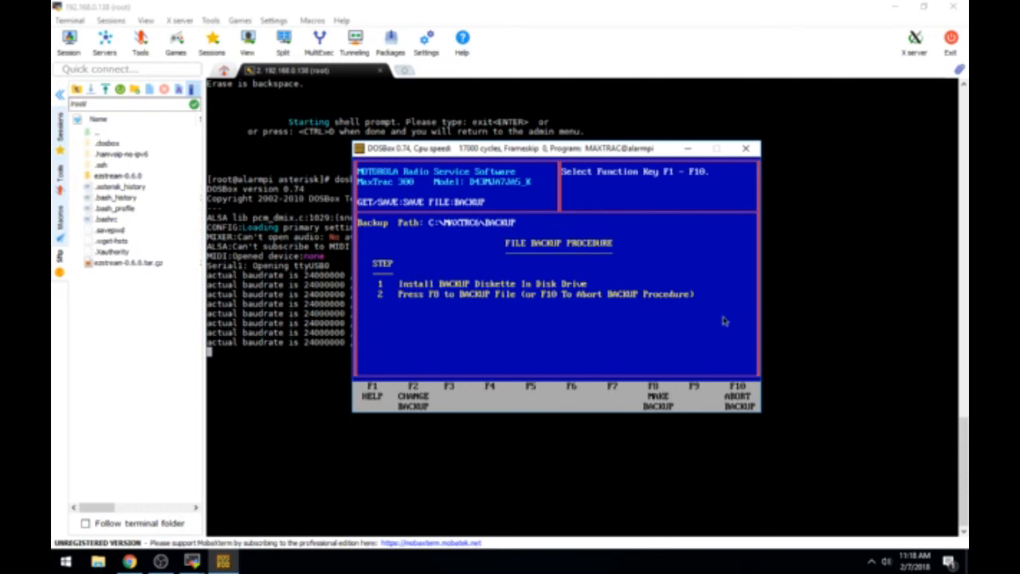
Step: Abort the diskette backup with F10, returning to the GET/SAVE menu
key(f10)
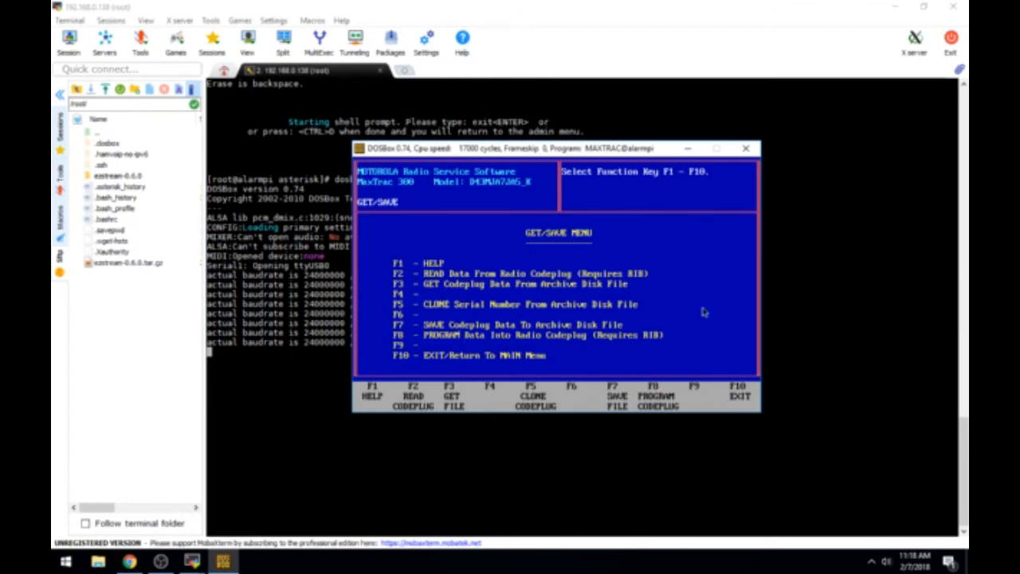
mouse_move(714, 310)
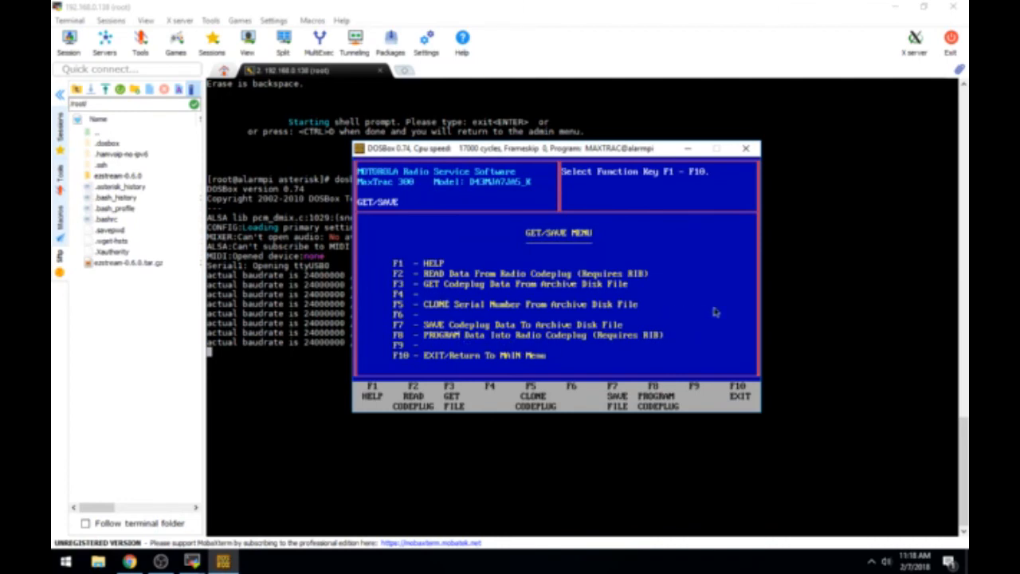
Step: Start PROGRAM with F8 to reach the Program Radio Codeplug confirmation prompt
key(f10)
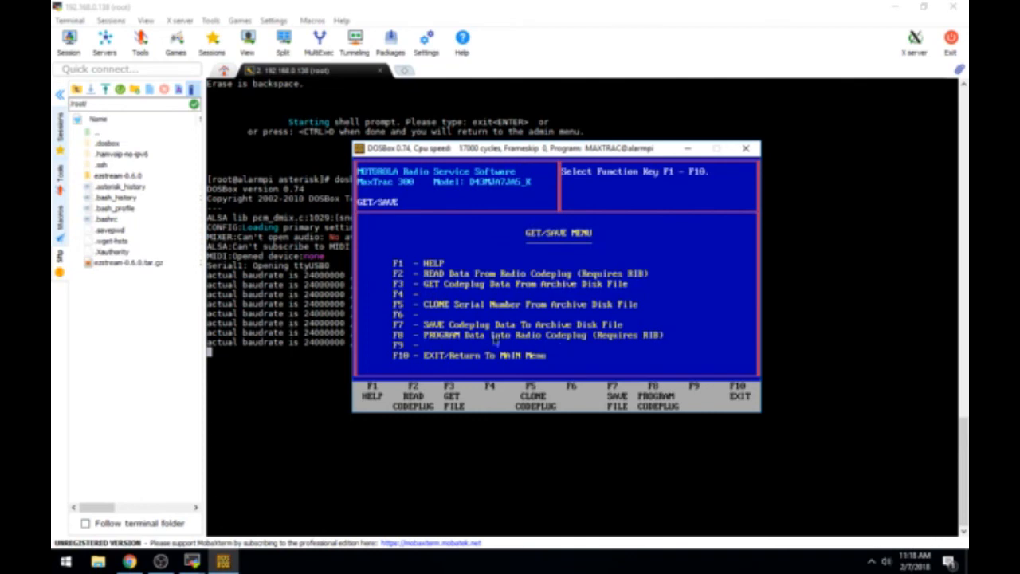
mouse_move(593, 344)
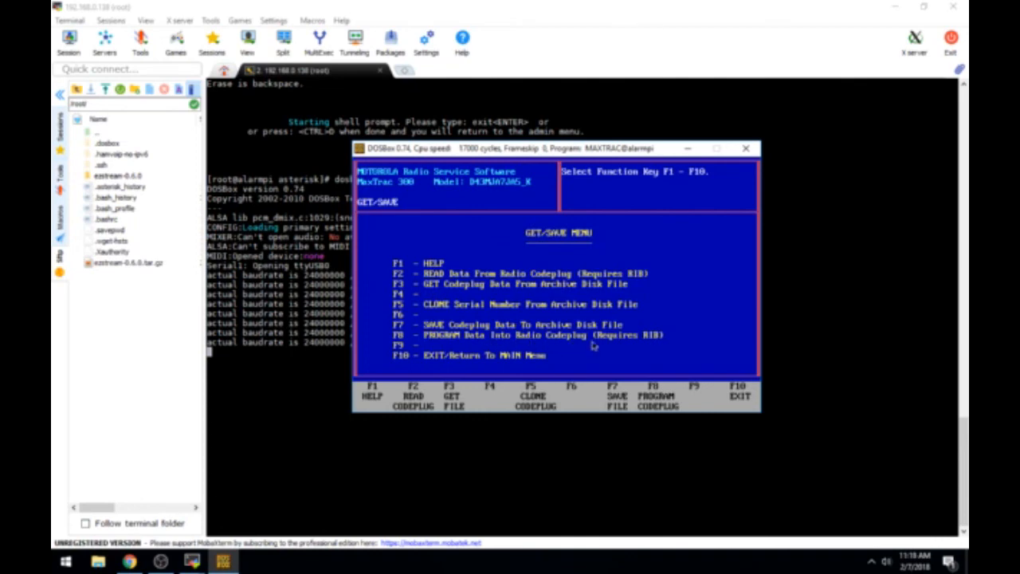
key(f8)
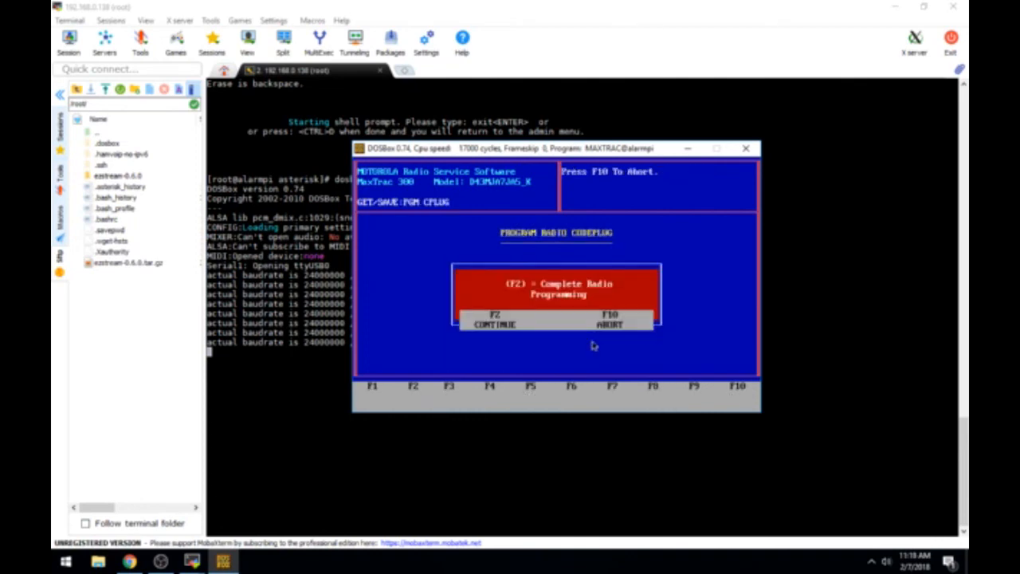